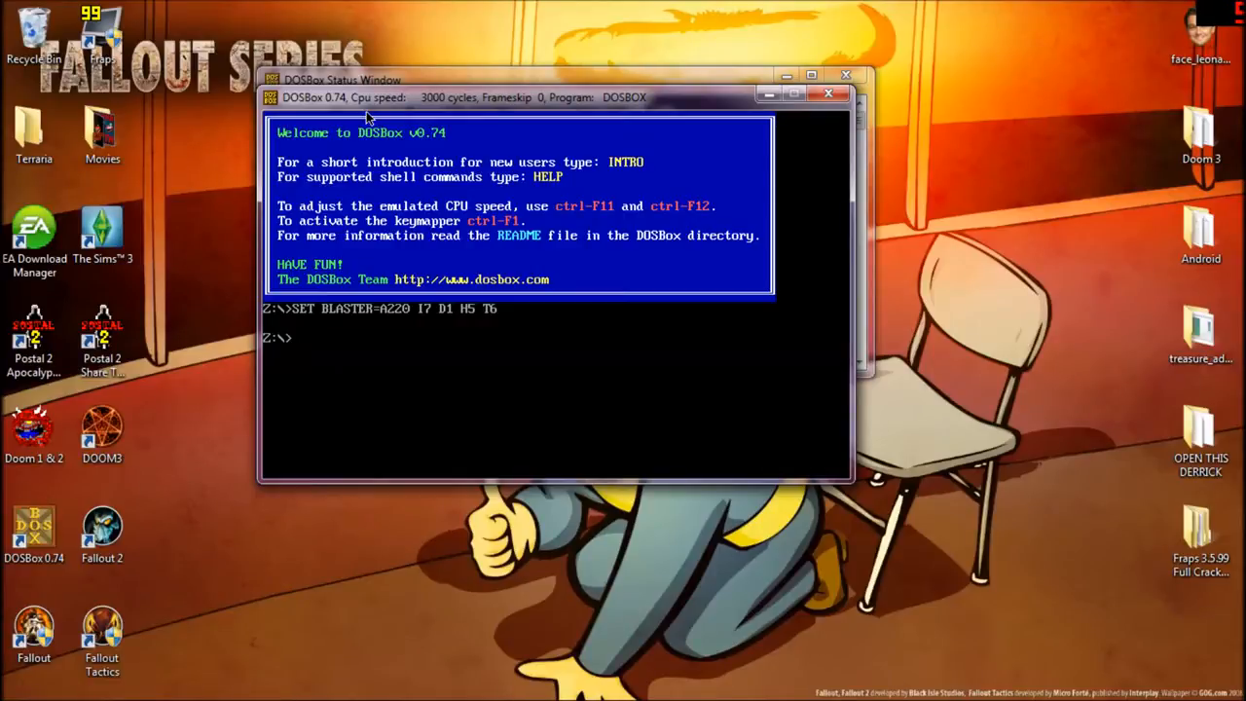
Mount the host C:/ drive as emulated drive C with 'mount c c:/'.
type("mount")
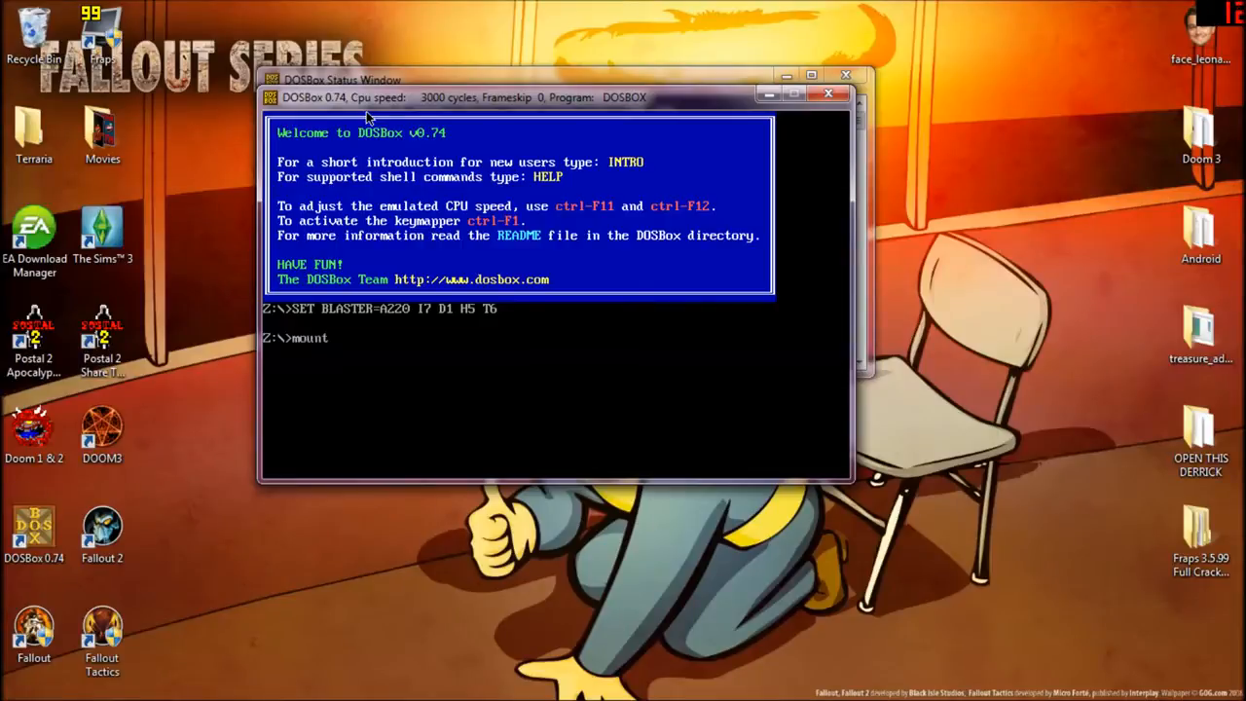
type("c c")
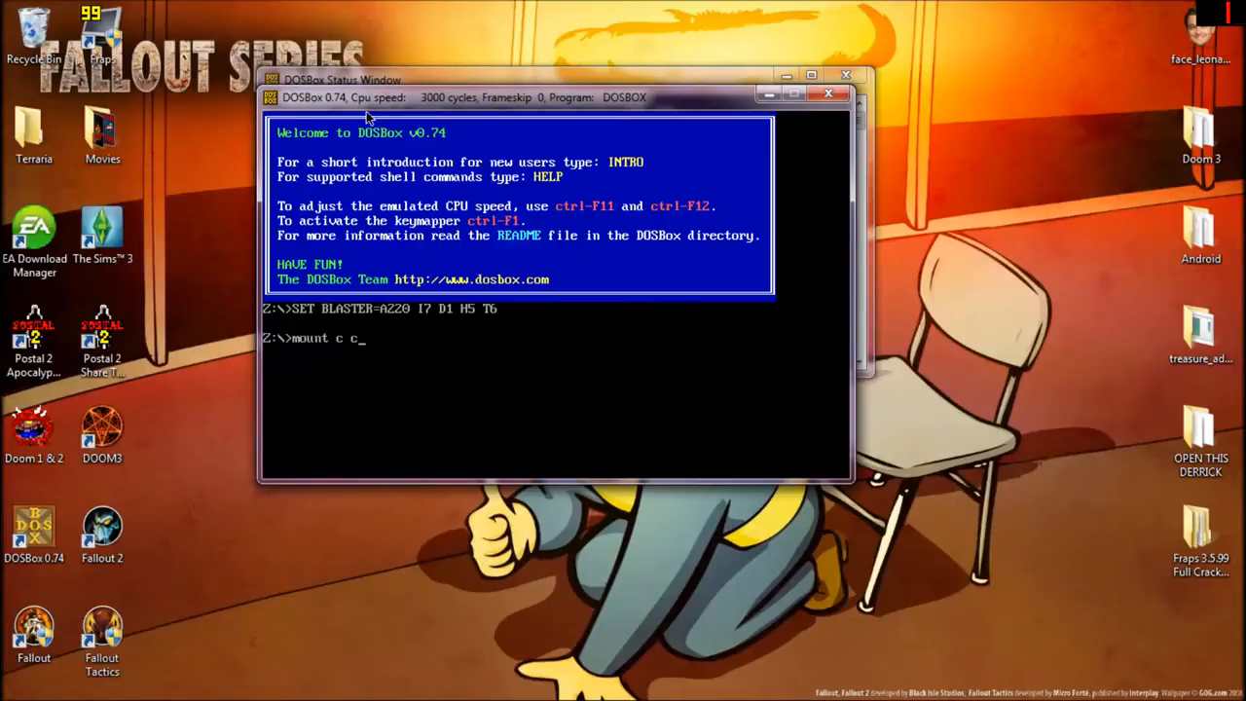
type(":/")
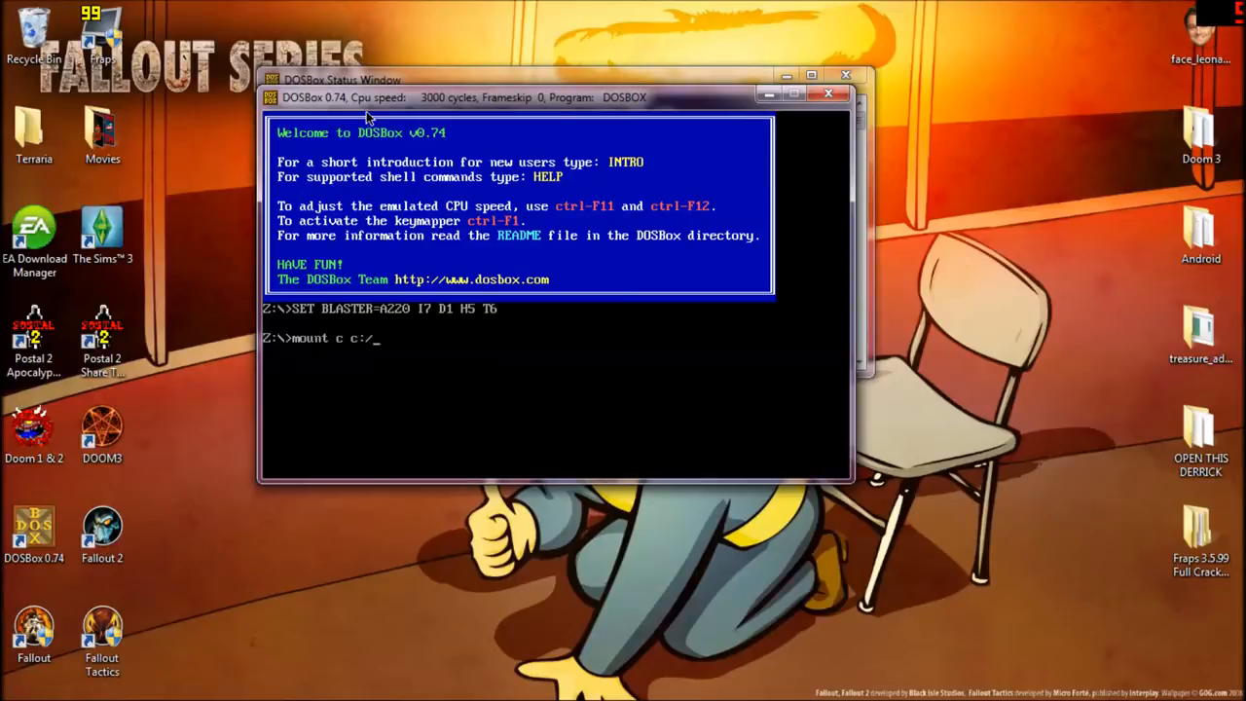
key("Return")
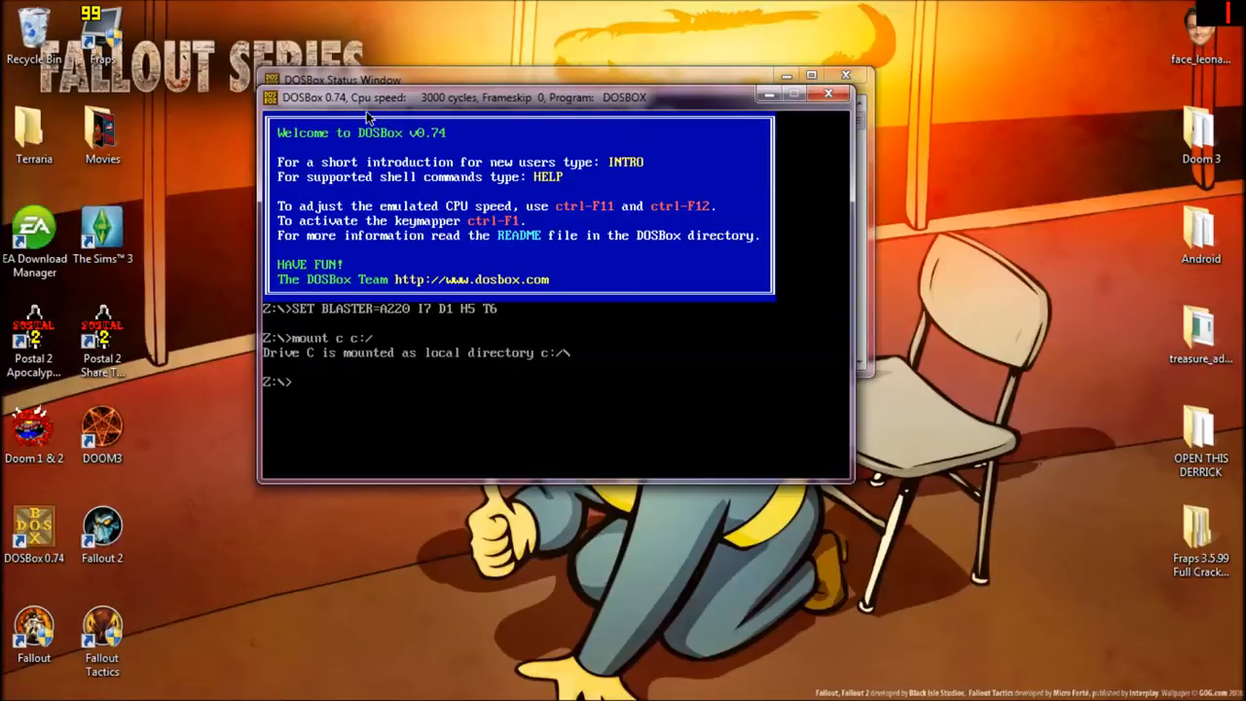
type("mount c c:/")
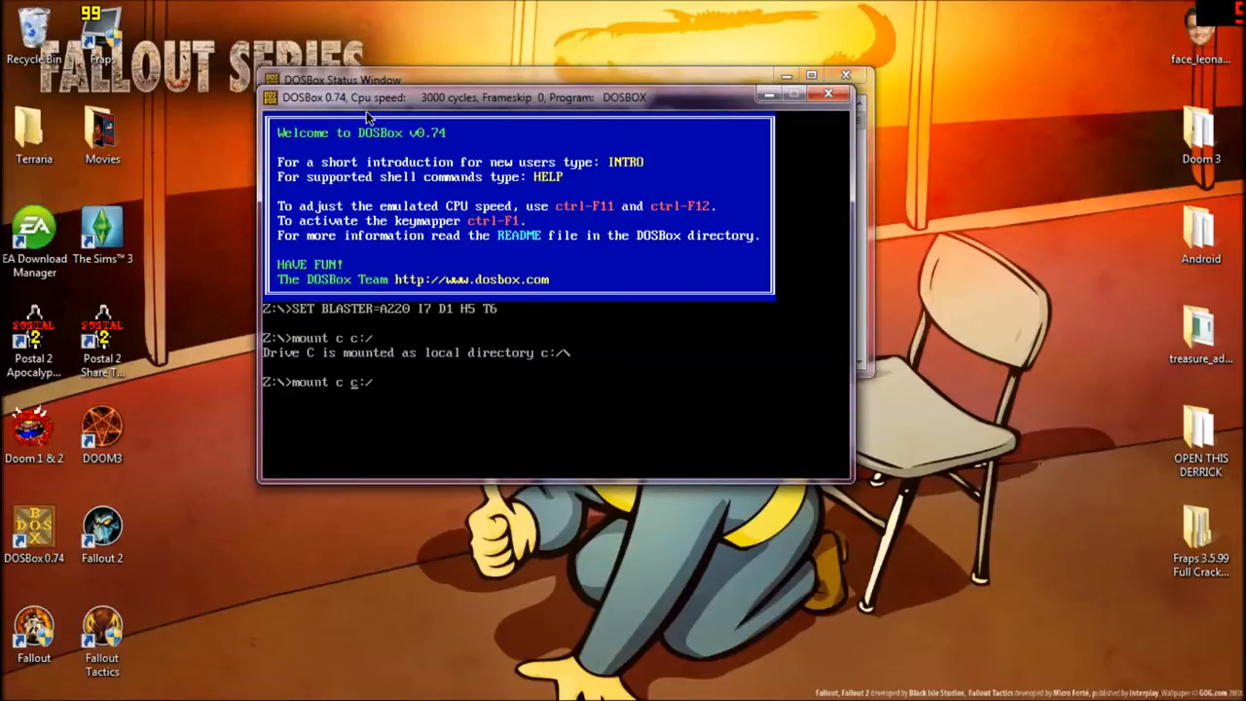
type("c:/")
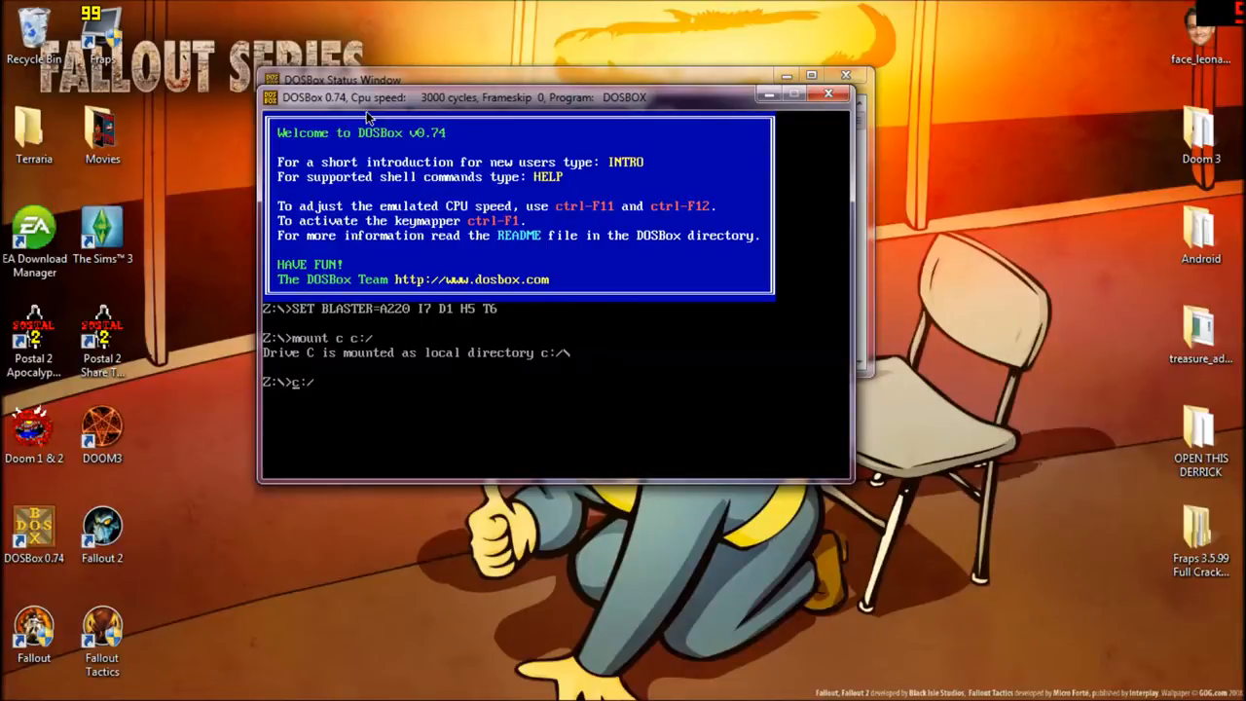
Switch to drive C: and change into the OLD directory with 'cd old'.
key("Return")
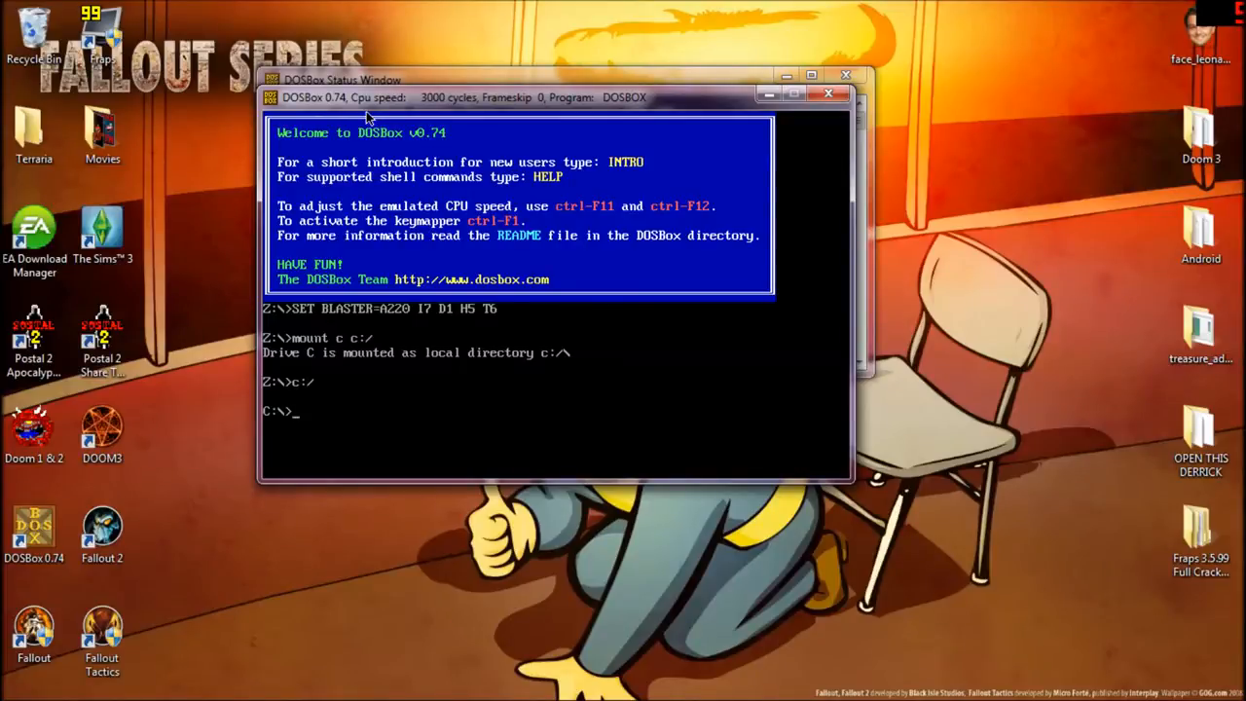
type("cd")
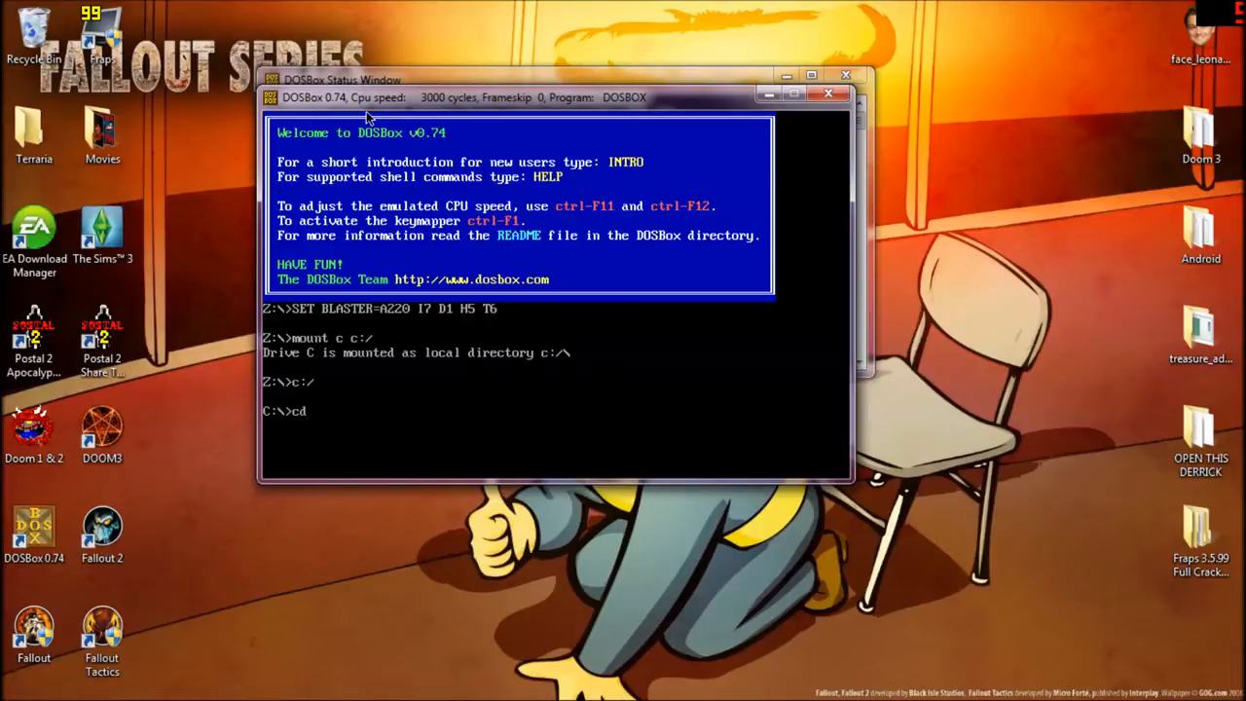
type("old")
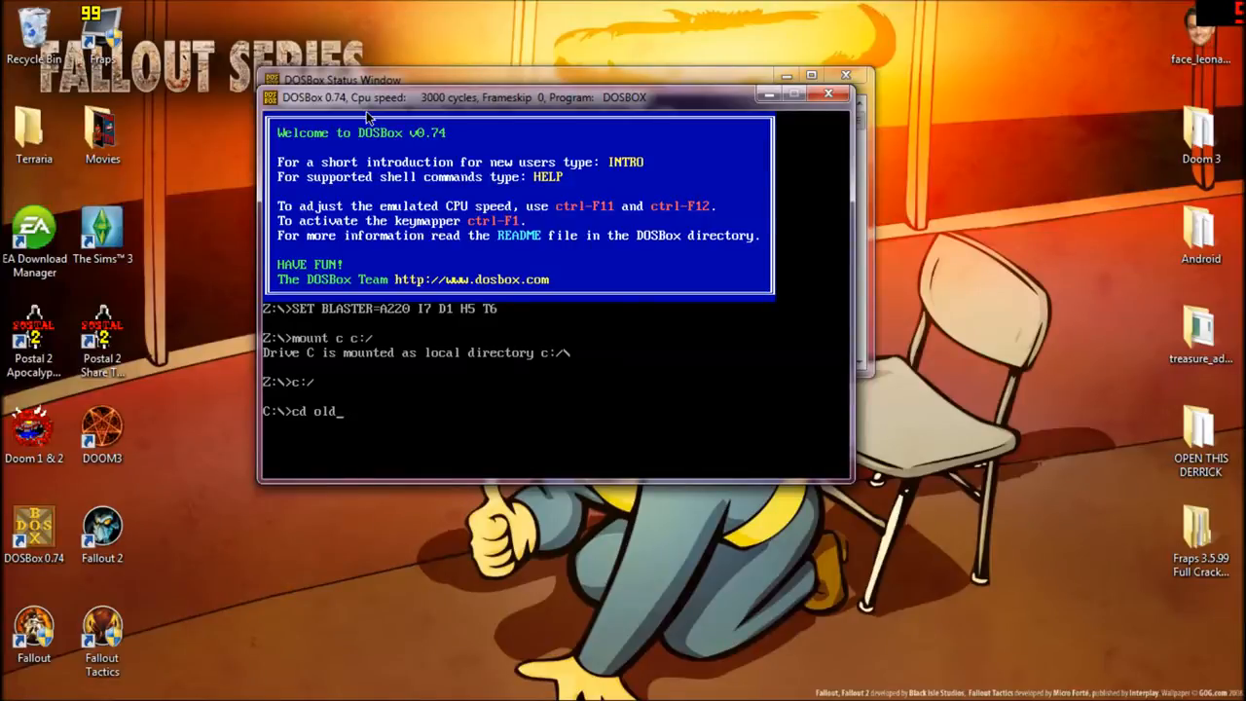
key("Return")
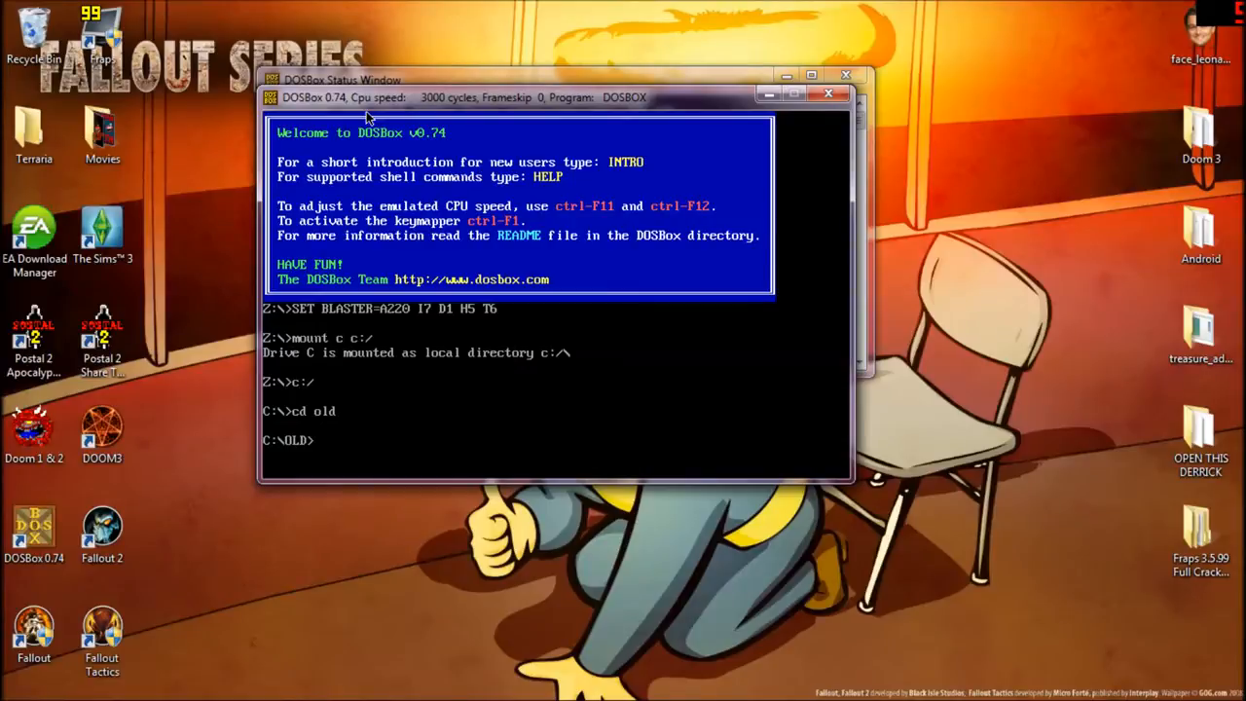
List the OLD folder (3-DEMON, BLOOD, WOLF-3D) and change into BLOOD.
type("dir")
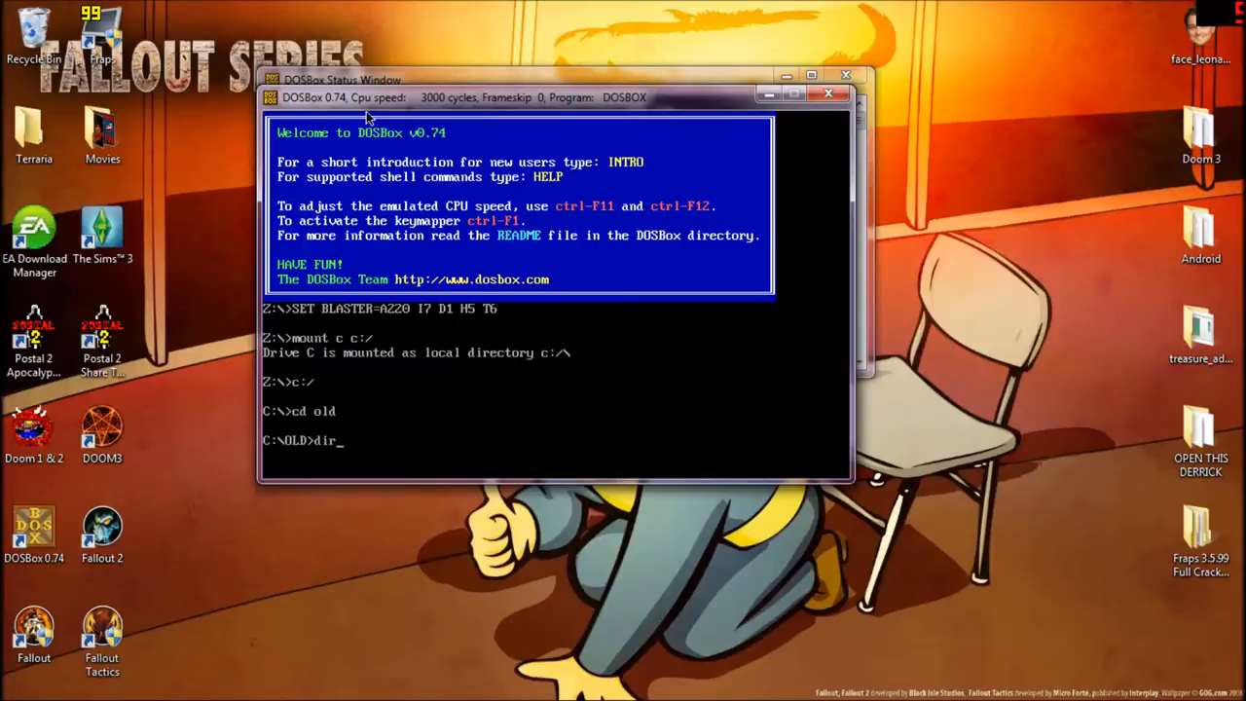
key("Return")
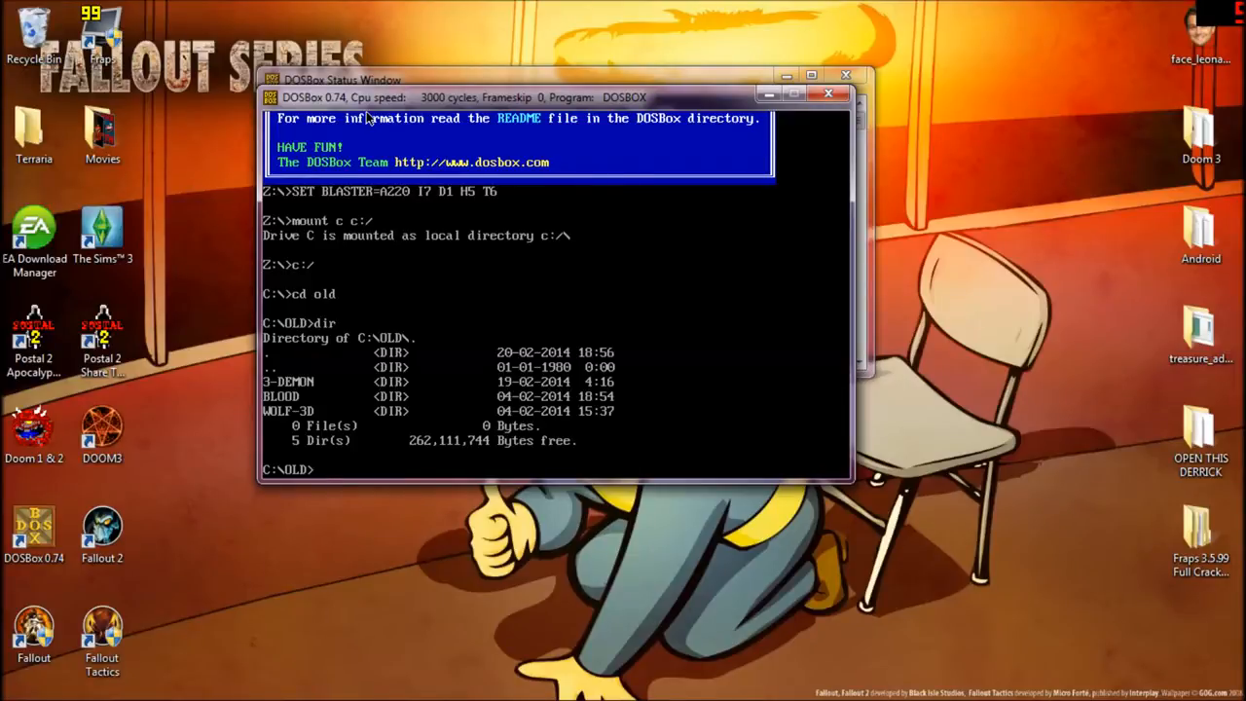
type("cd")
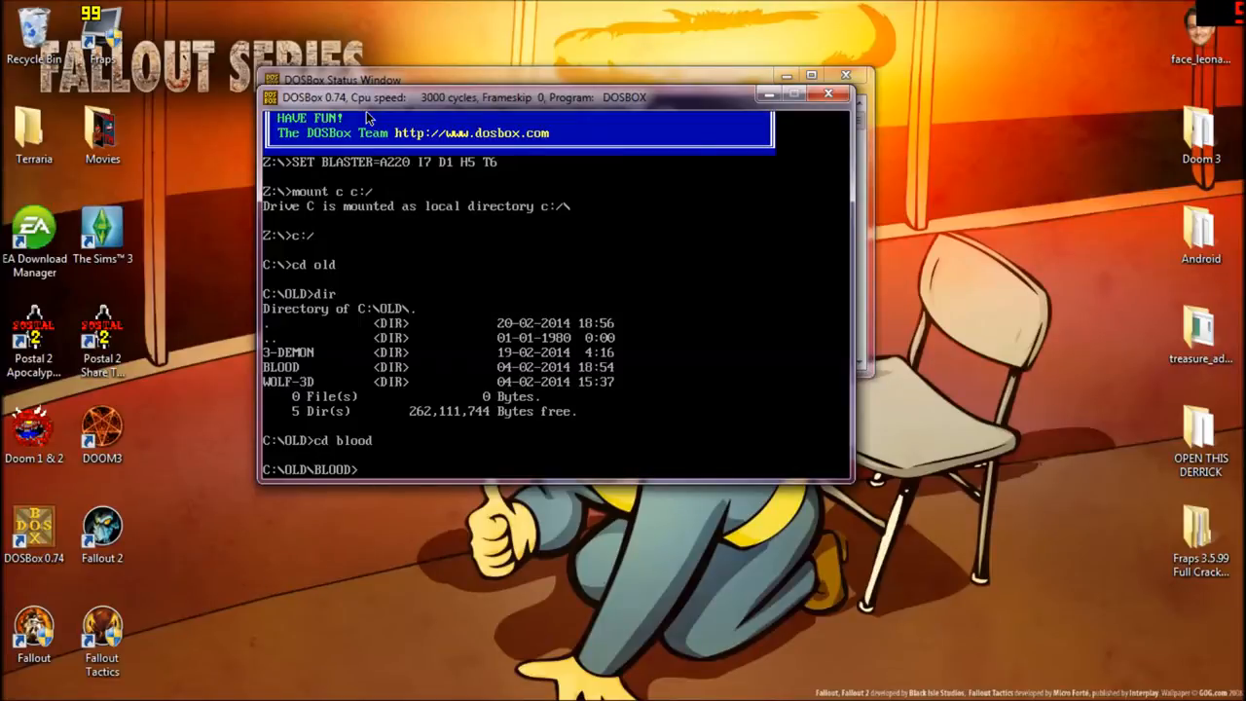
Run blood.exe, which exits with a conflicting-IRQ sound playback error.
type("blood")
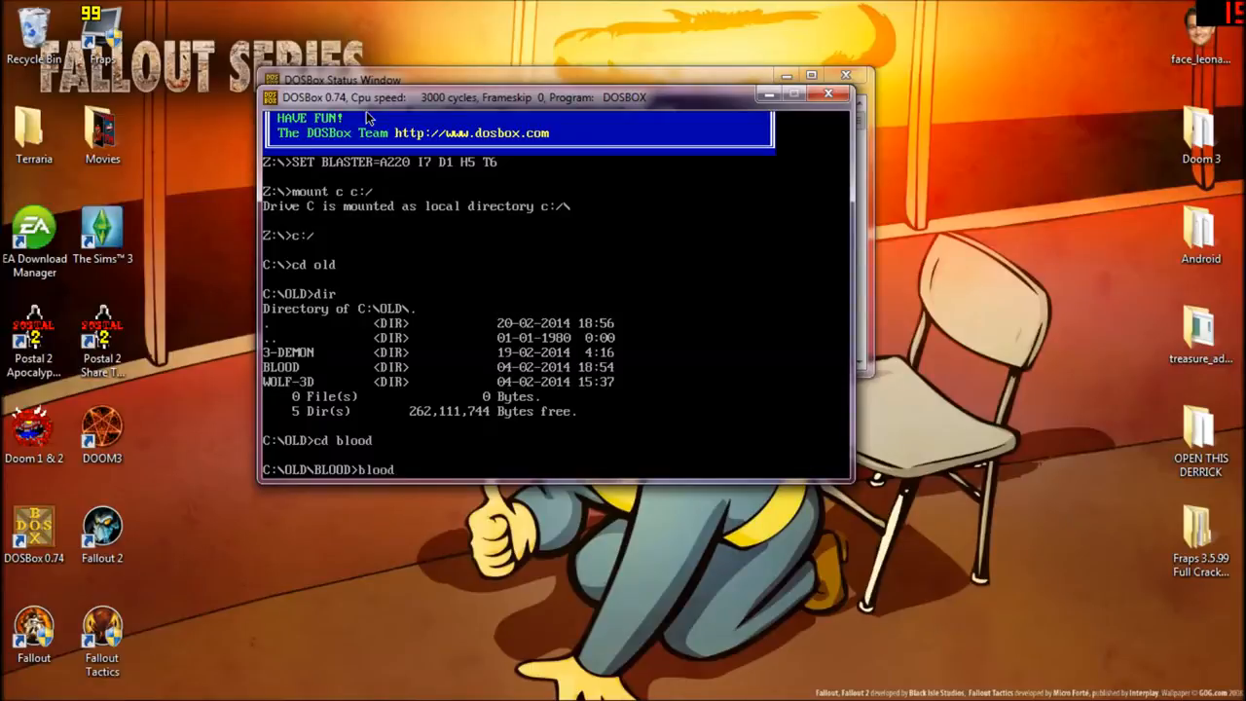
type(".")
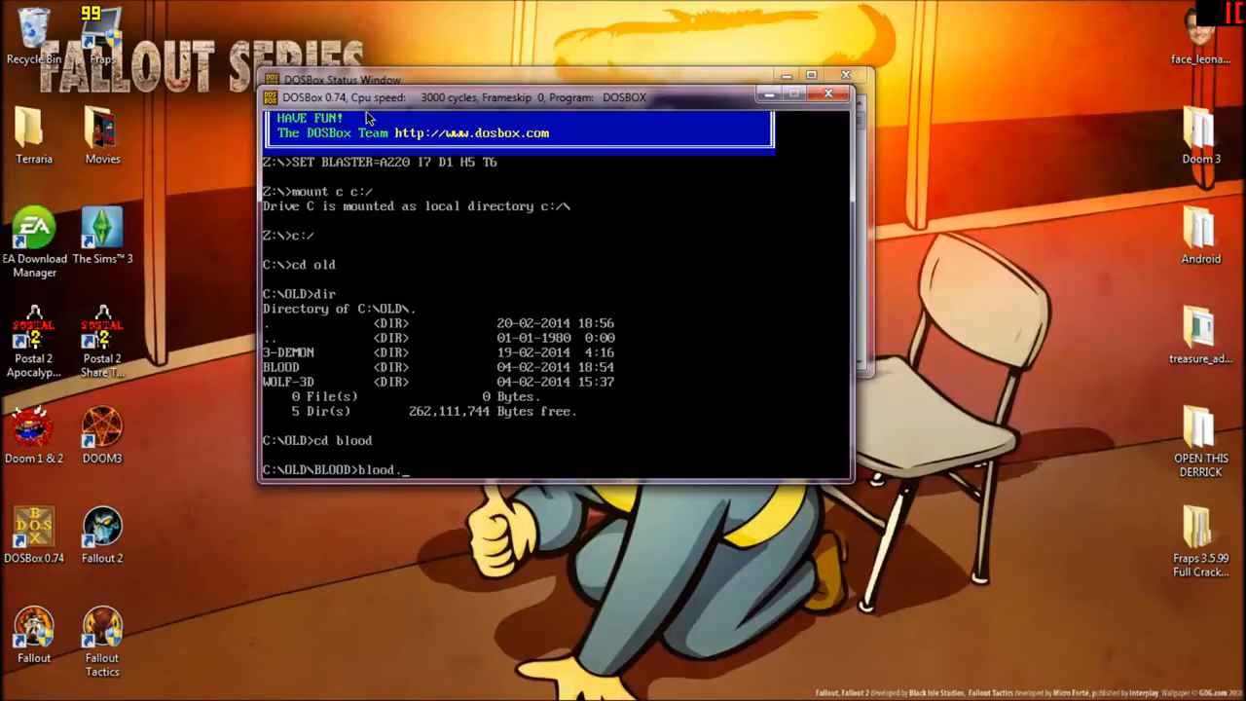
type("exe")
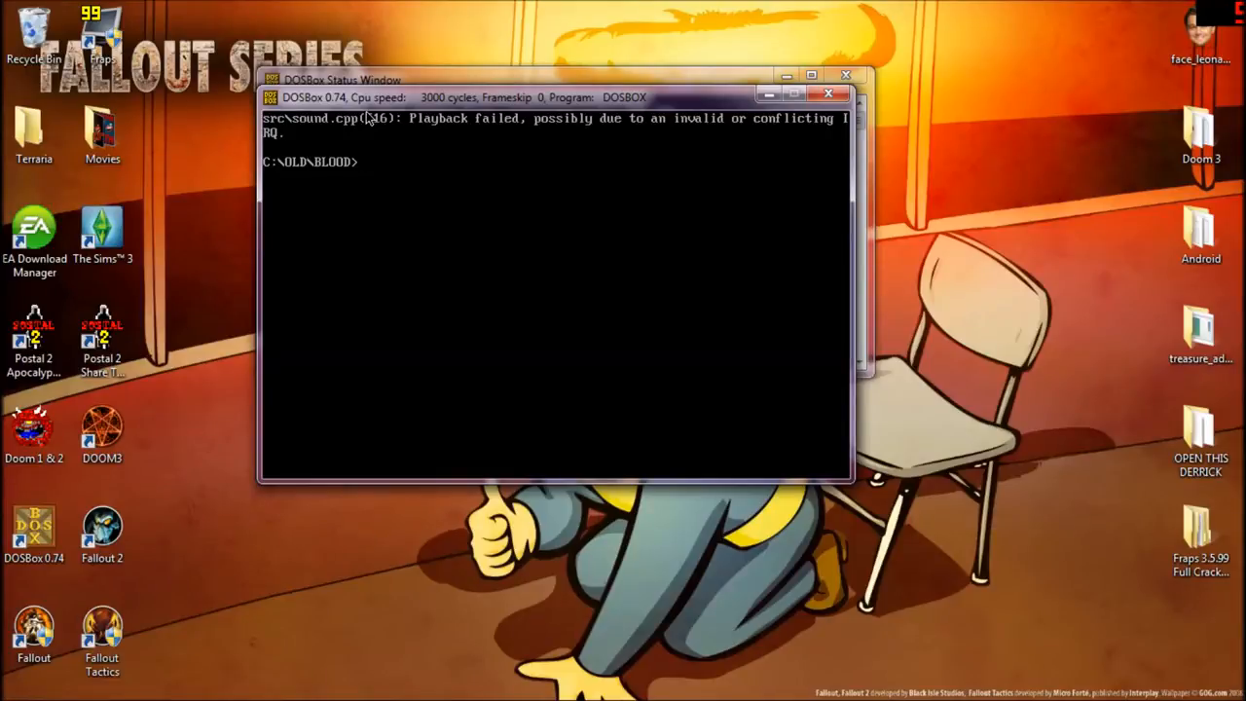
Launch setup.exe to bring up Blood Setup's Sound Setup menu.
type("setu")
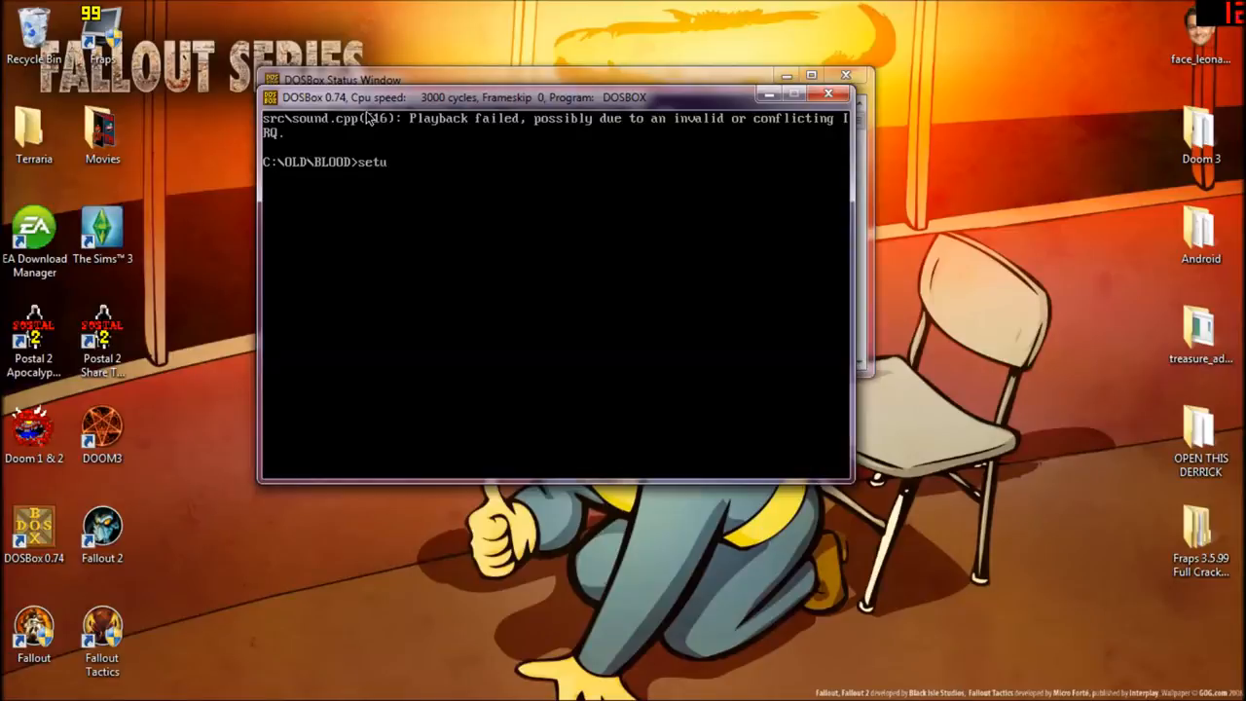
type("p.exe")
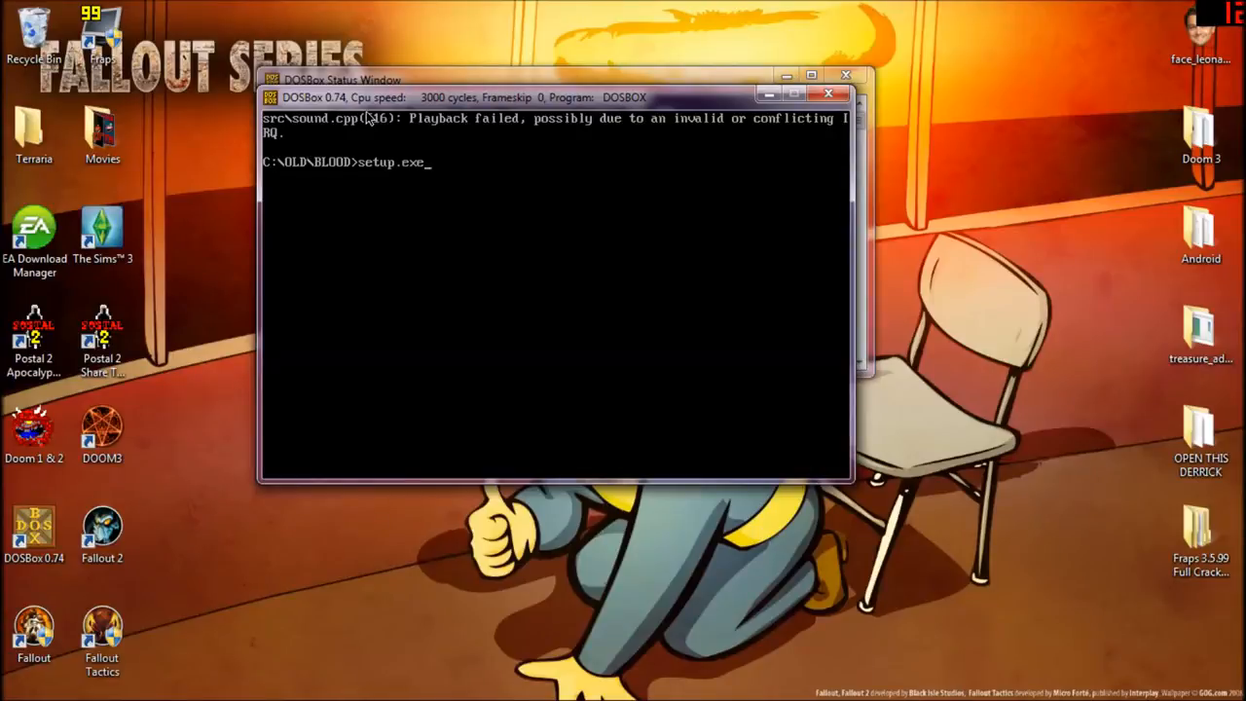
key("Return")
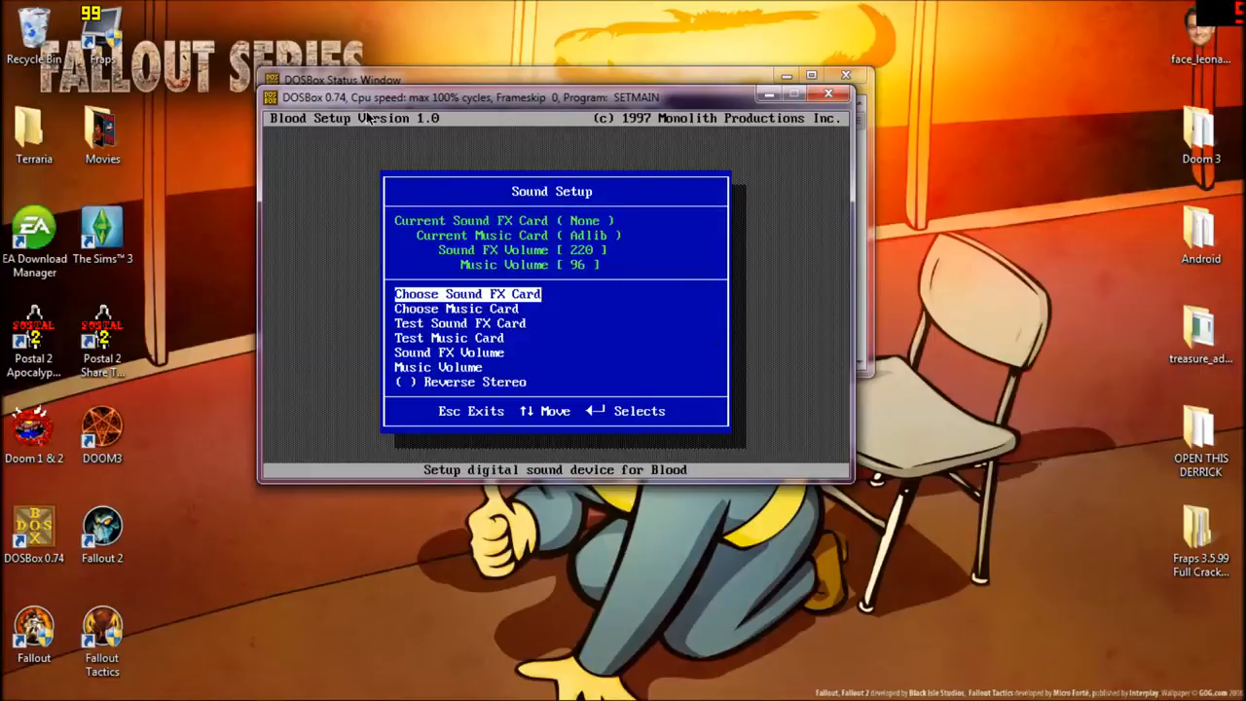
Try Sound Blaster as the FX card, leave it None, and lower music volume to 16.
key("Return")
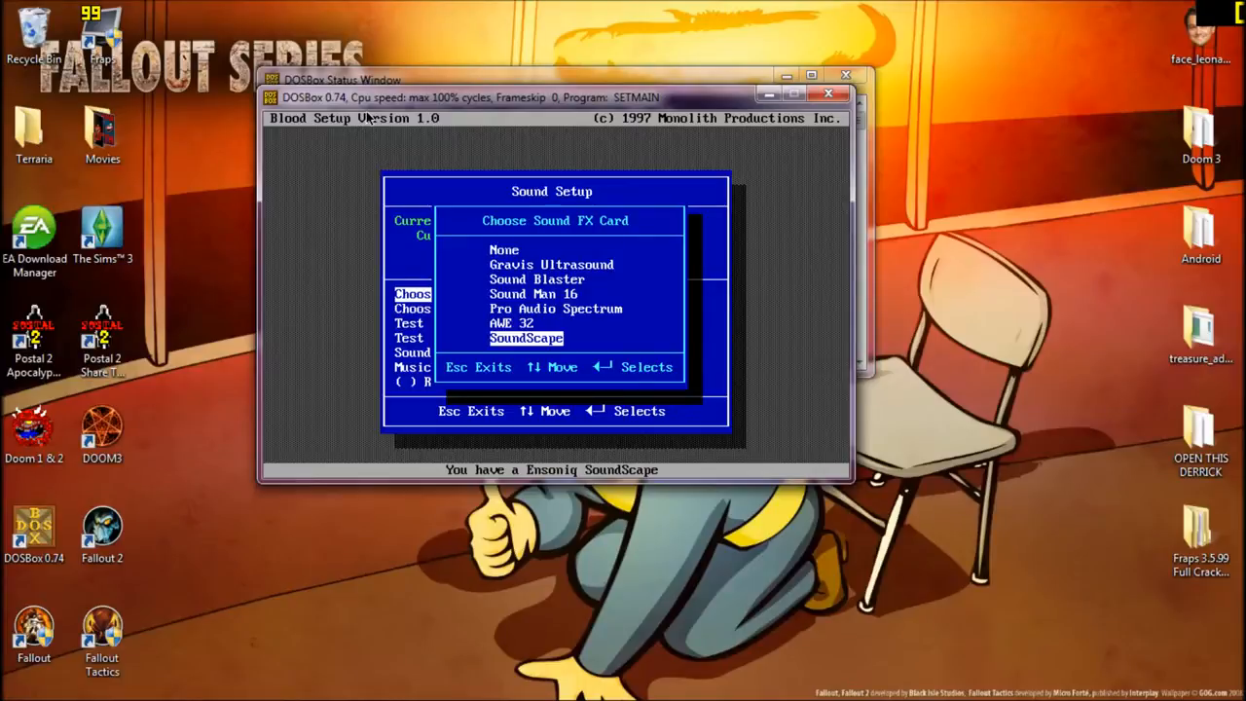
key("up")
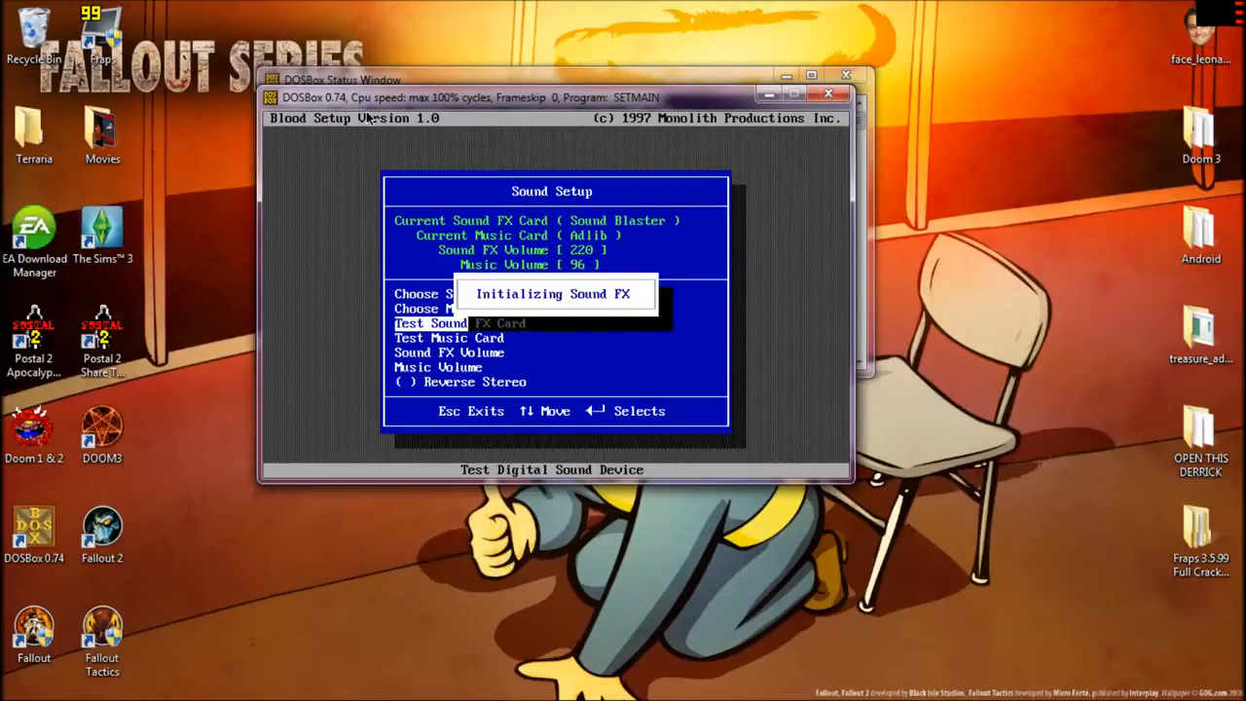
key("down")
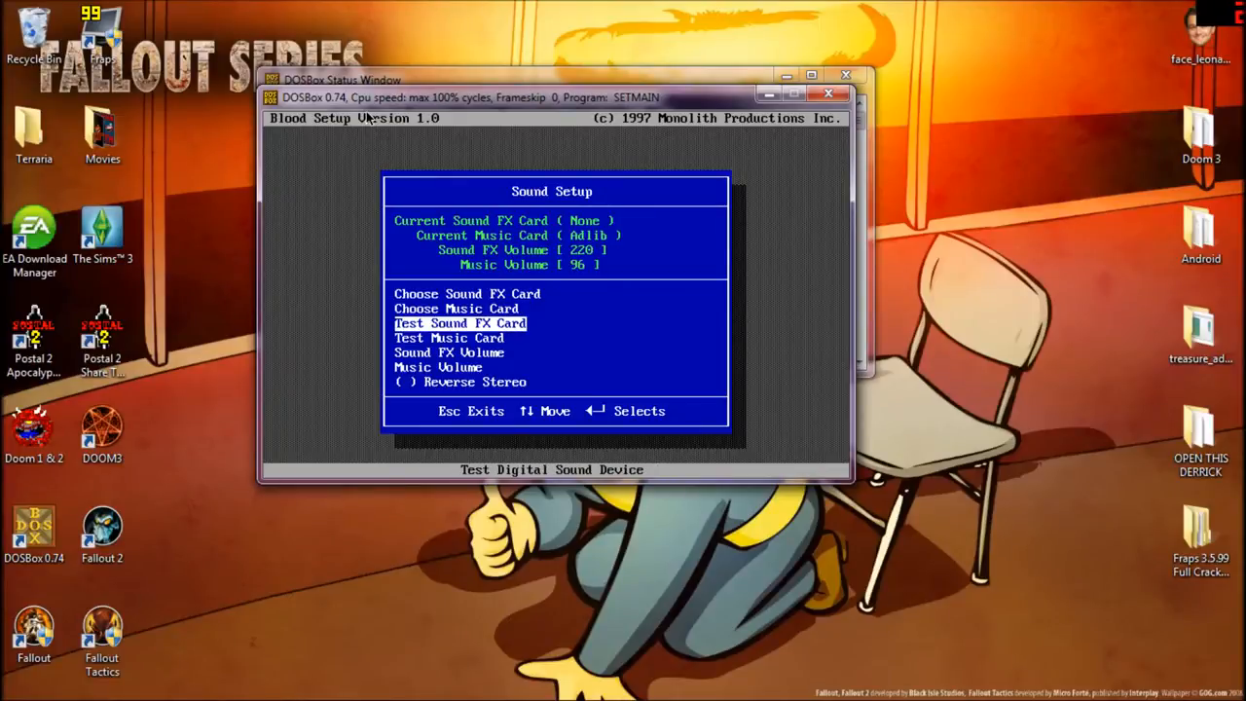
key("down")
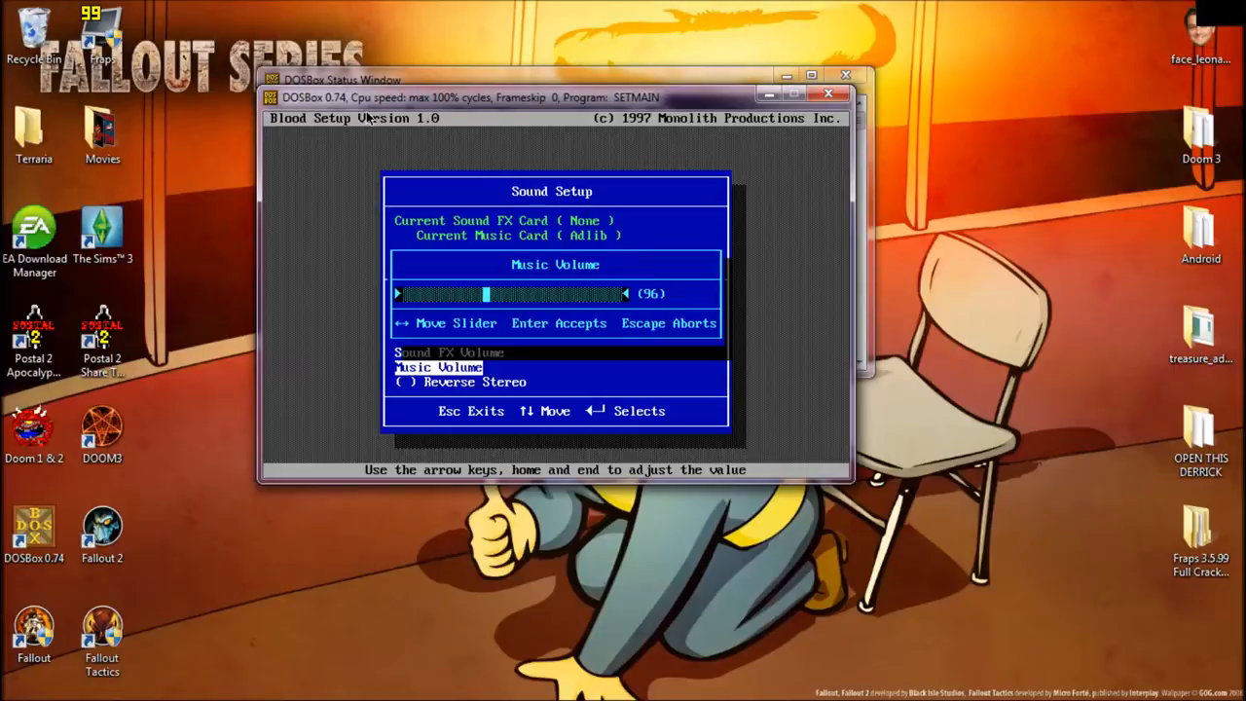
key("Left")
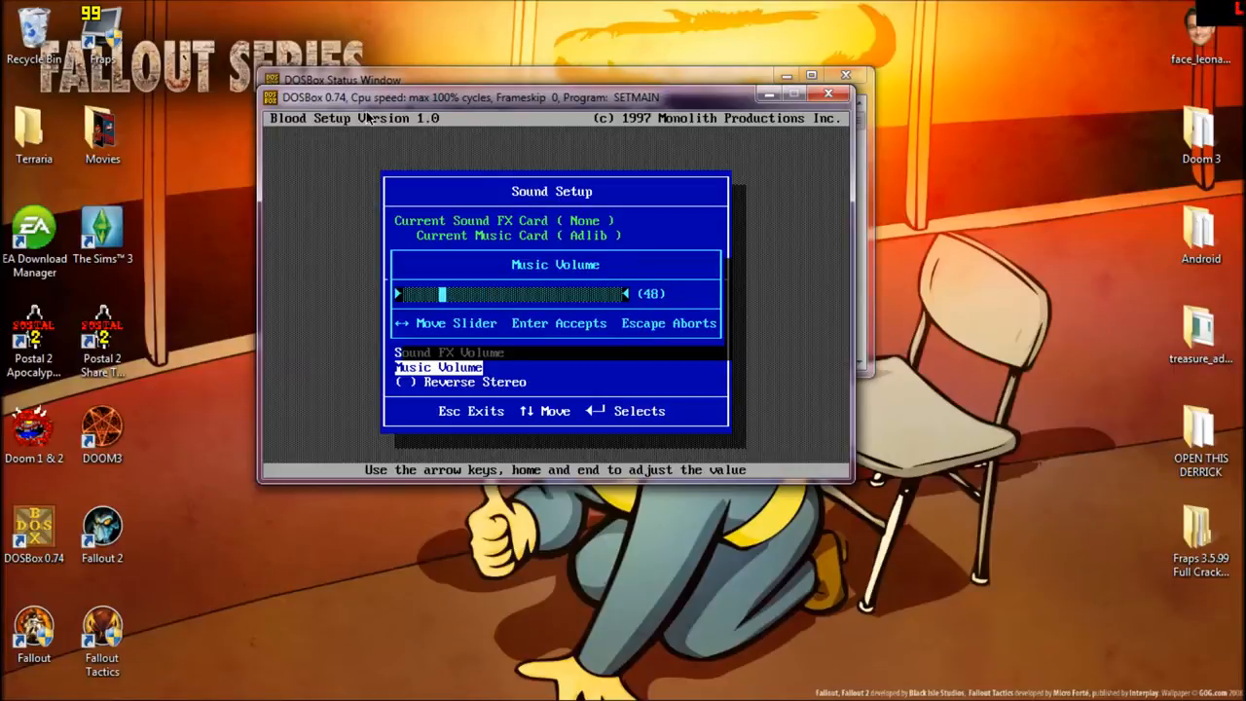
key("left")
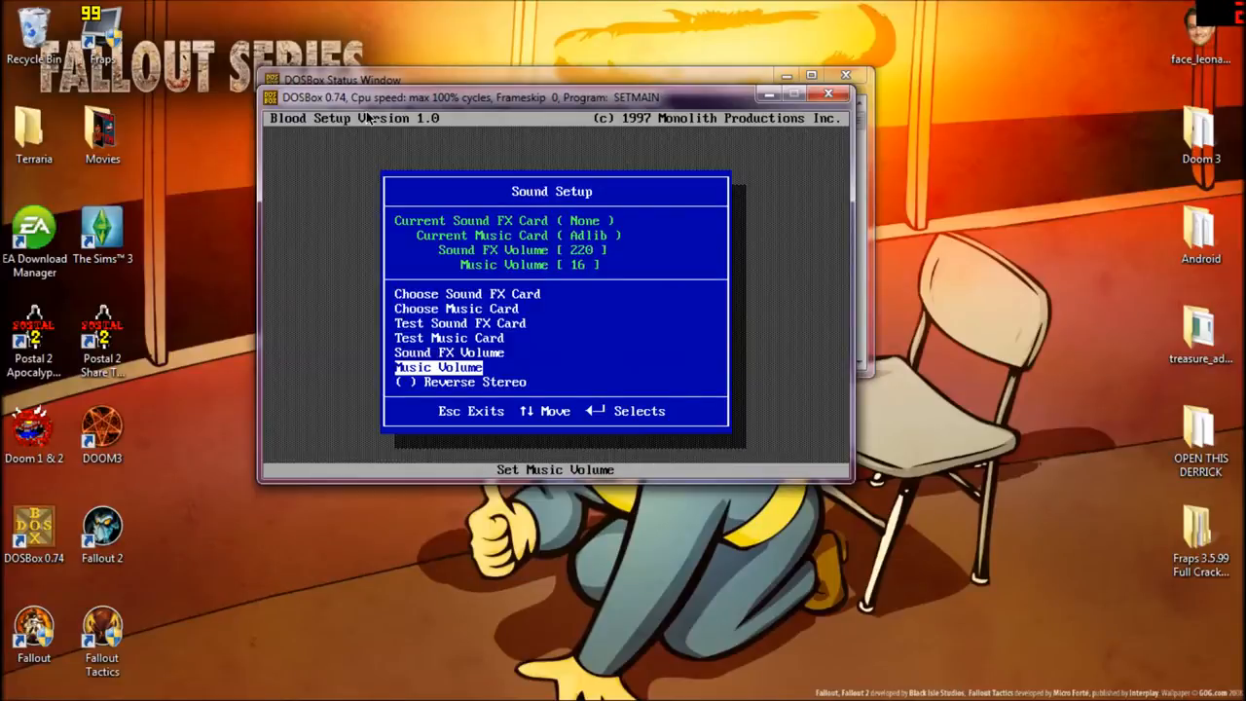
key("up")
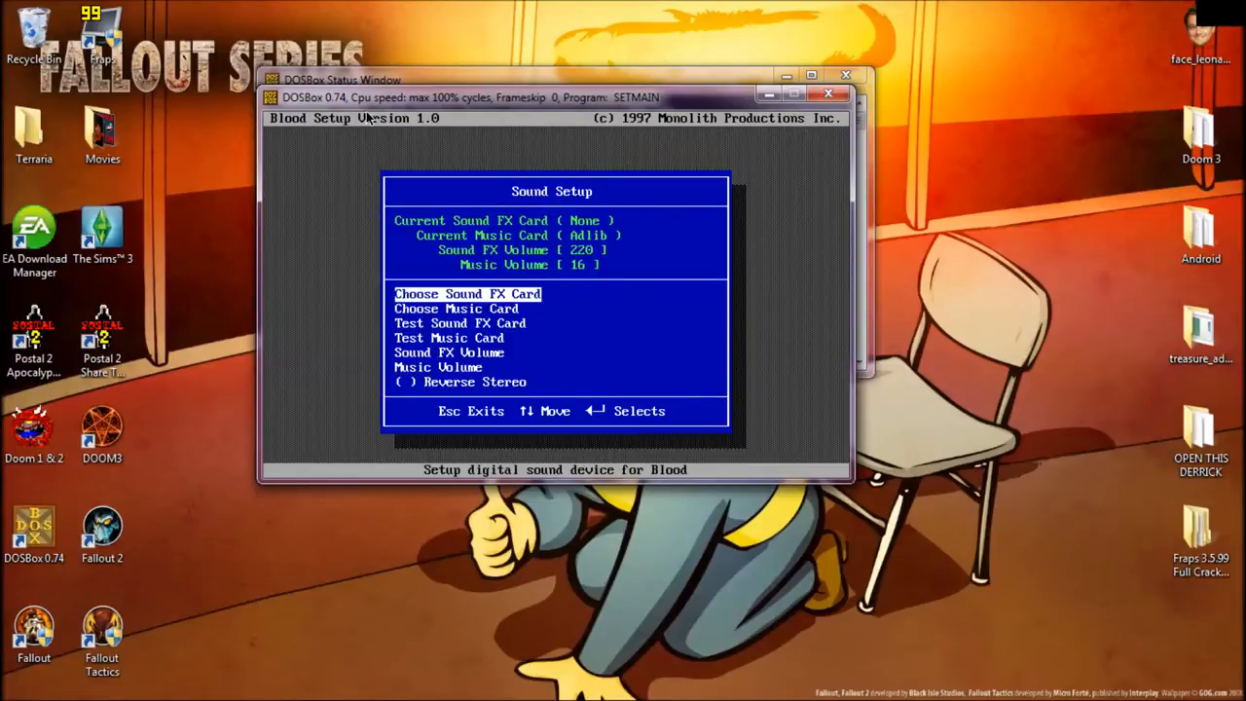
Return to the Main Menu and browse the Setup Keyboard key definitions list.
key("Escape")
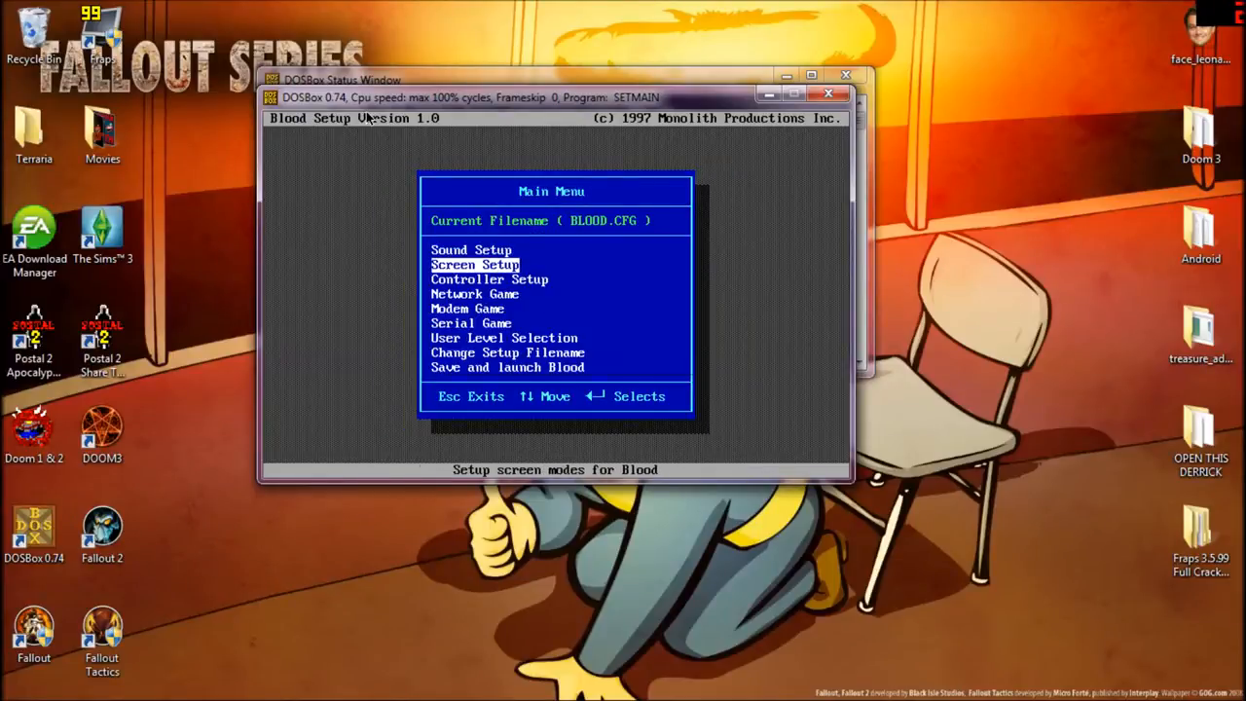
key("Down")
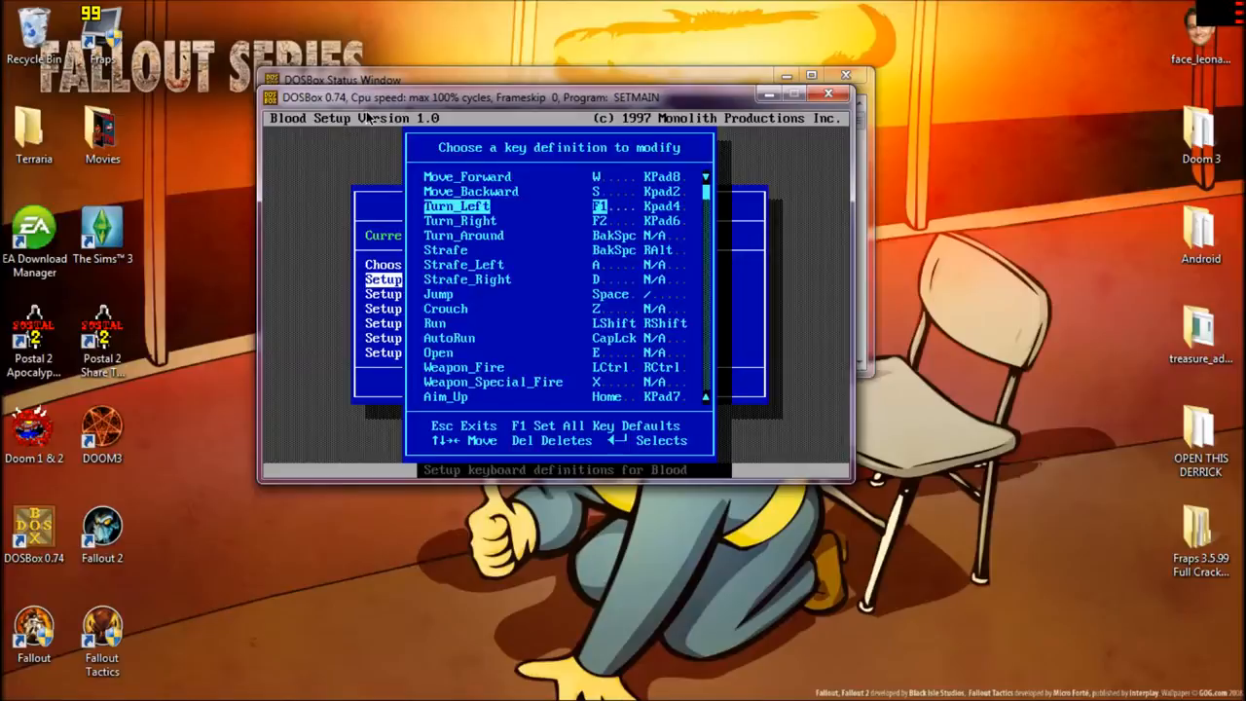
key("up")
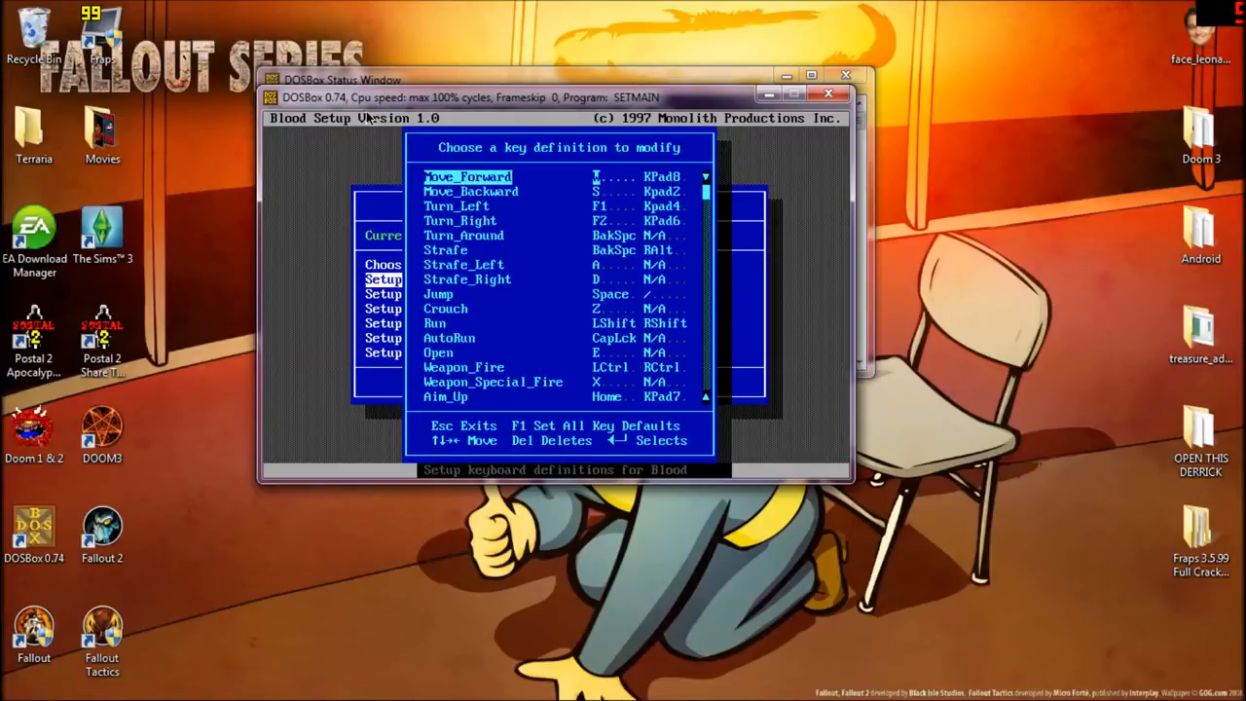
key("down")
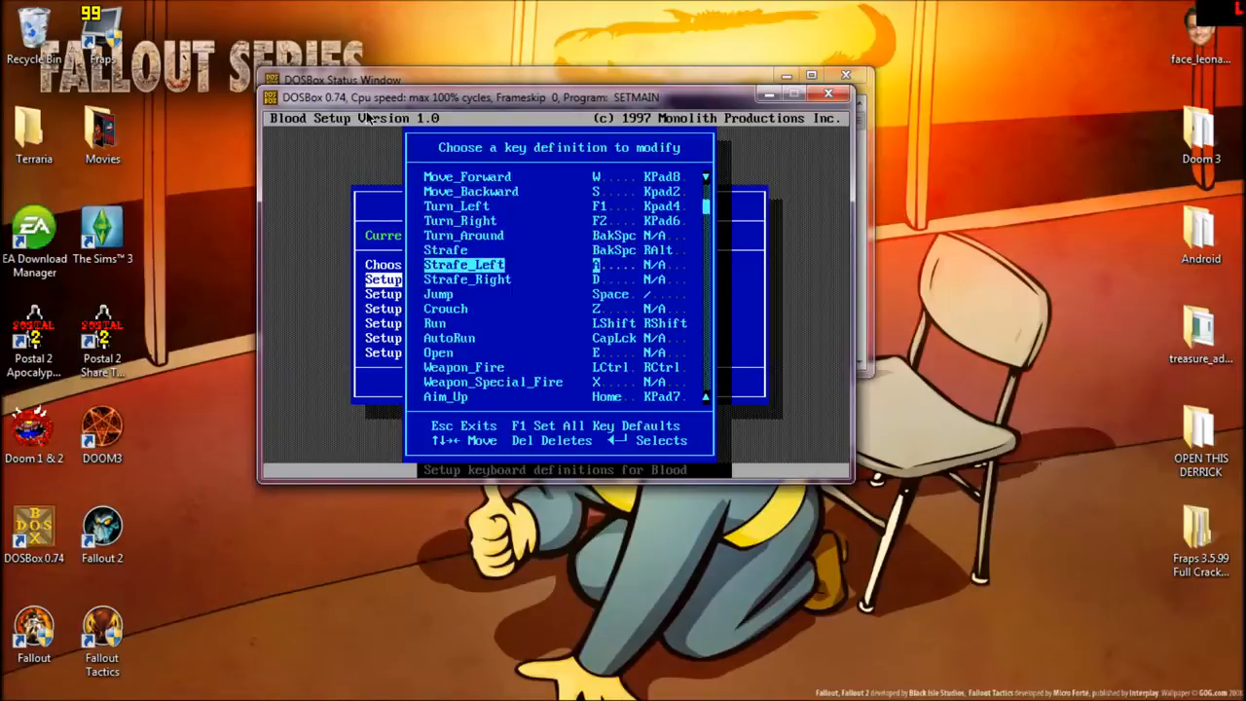
scroll("down", 3)
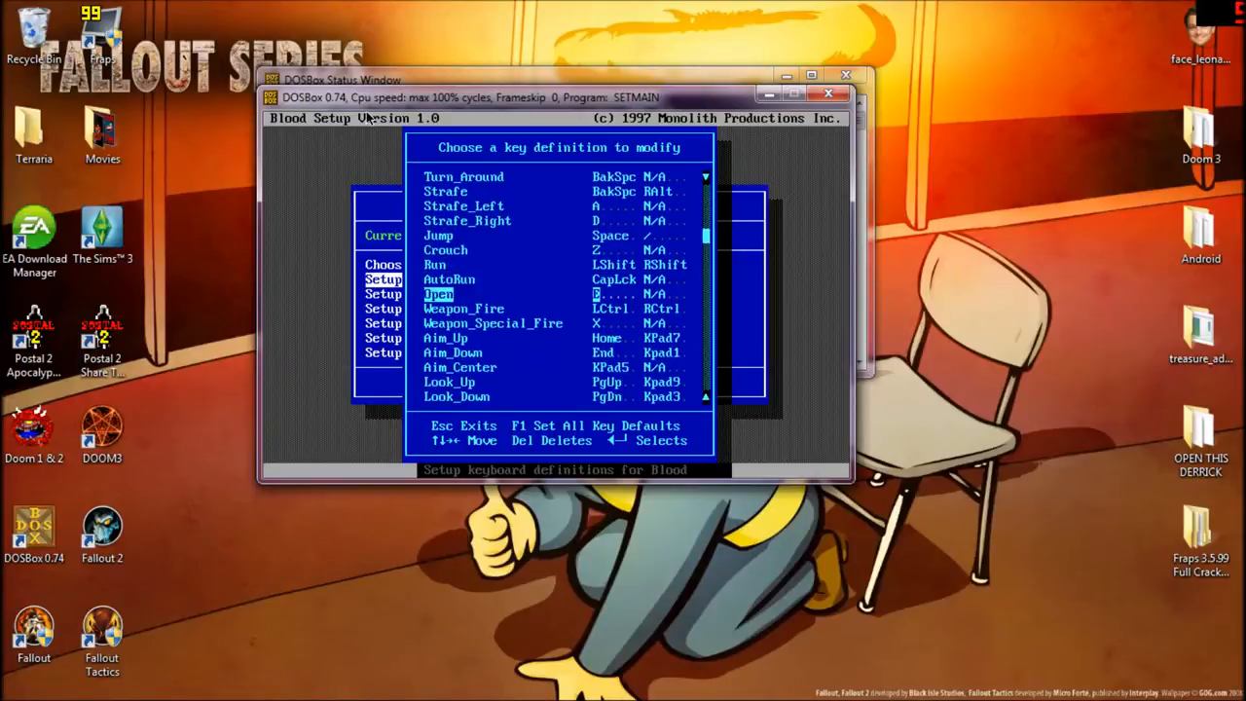
scroll("down", 3)
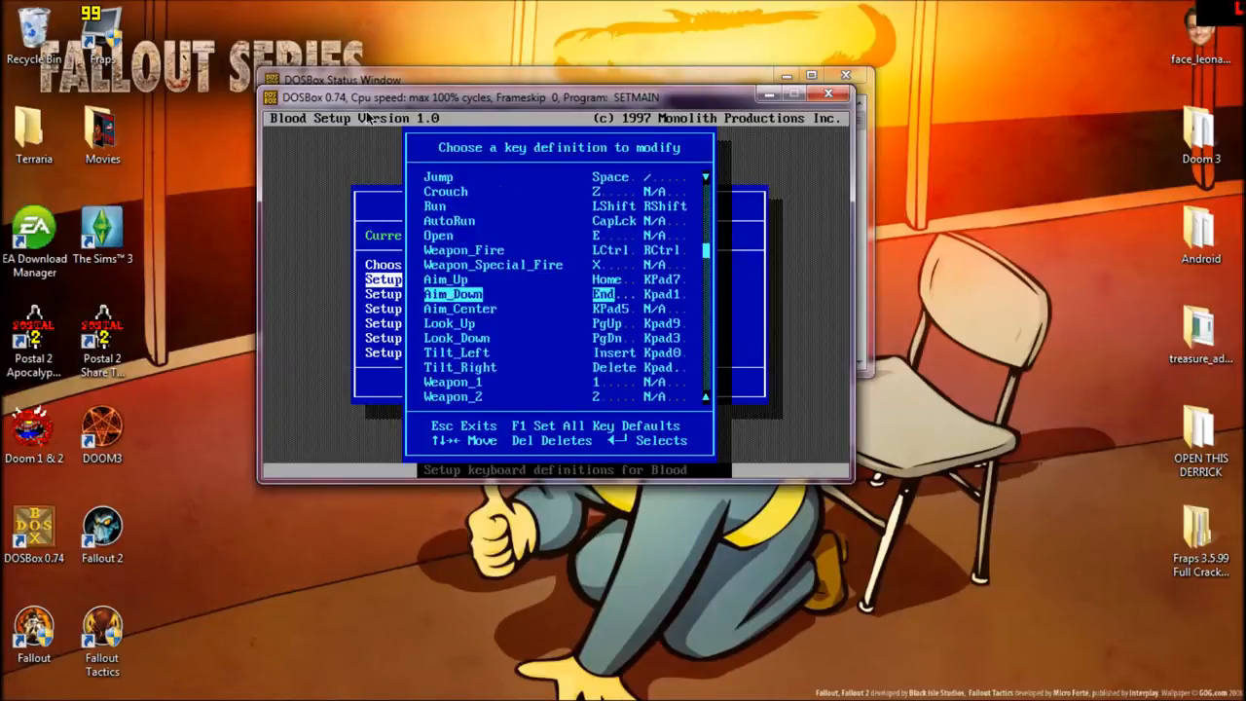
scroll("down", 3)
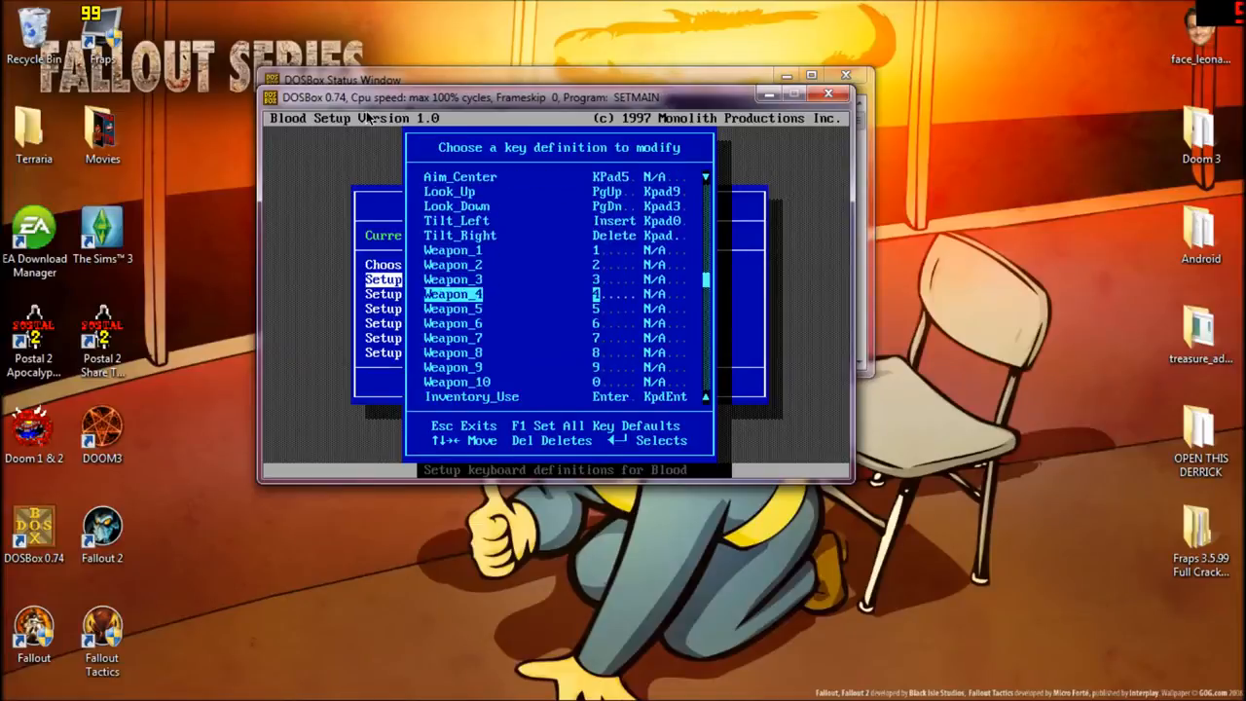
scroll("down", 3)
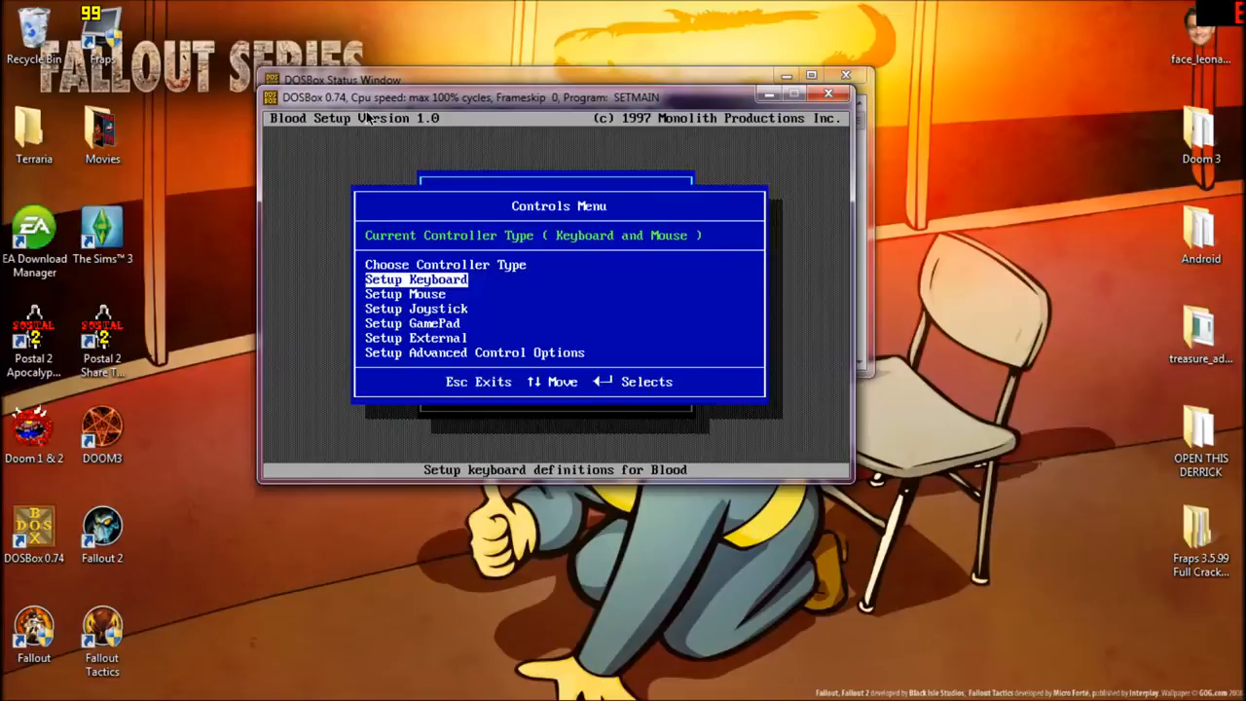
Open and close User Level Selection, then save the settings and launch Blood.
key("Escape")
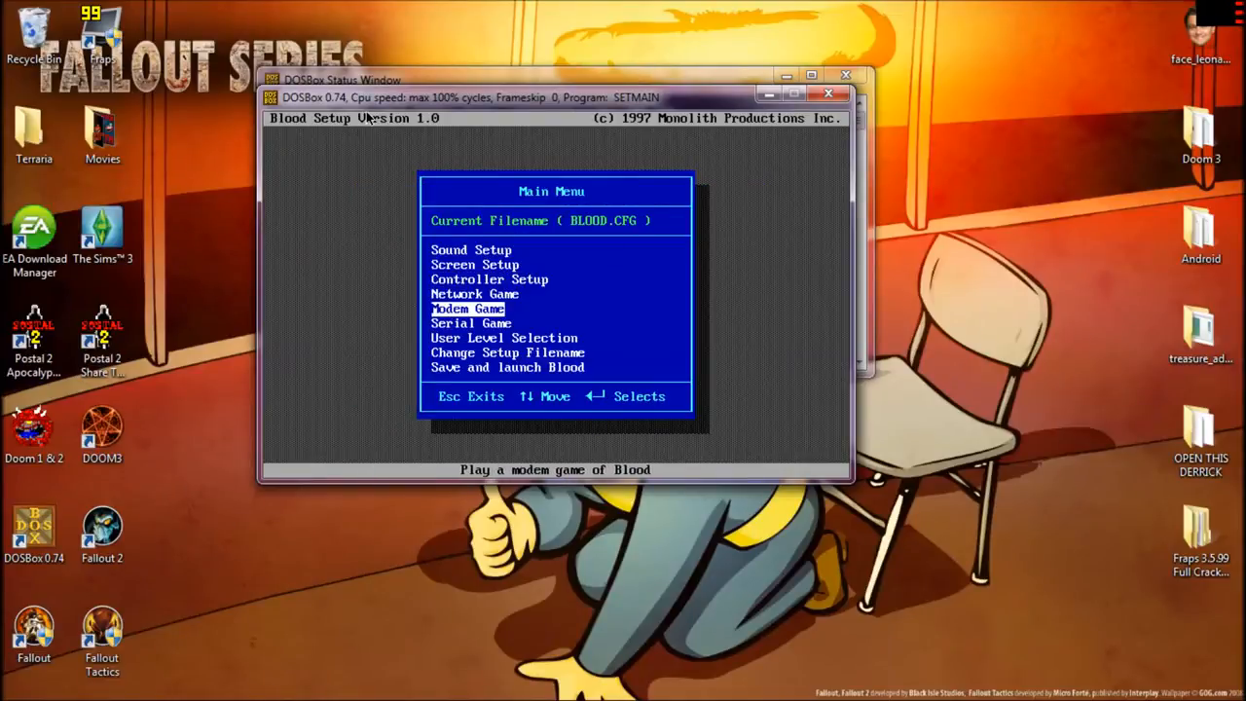
key("down")
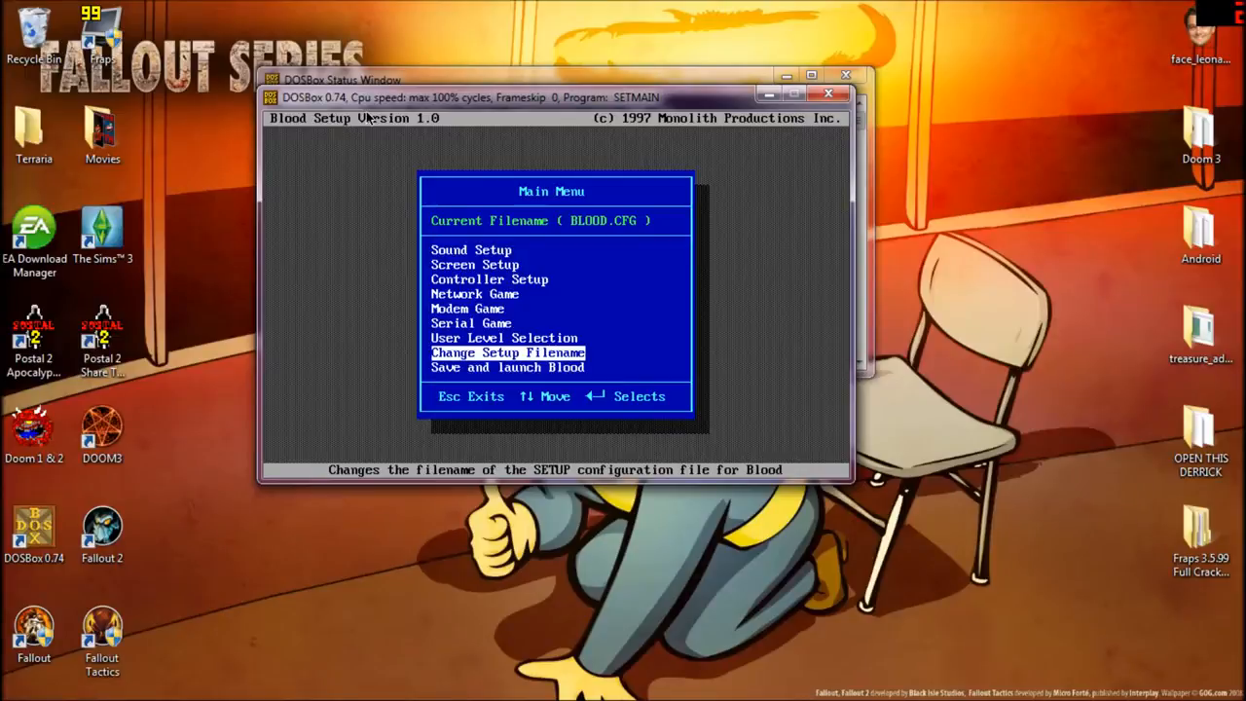
key("Return")
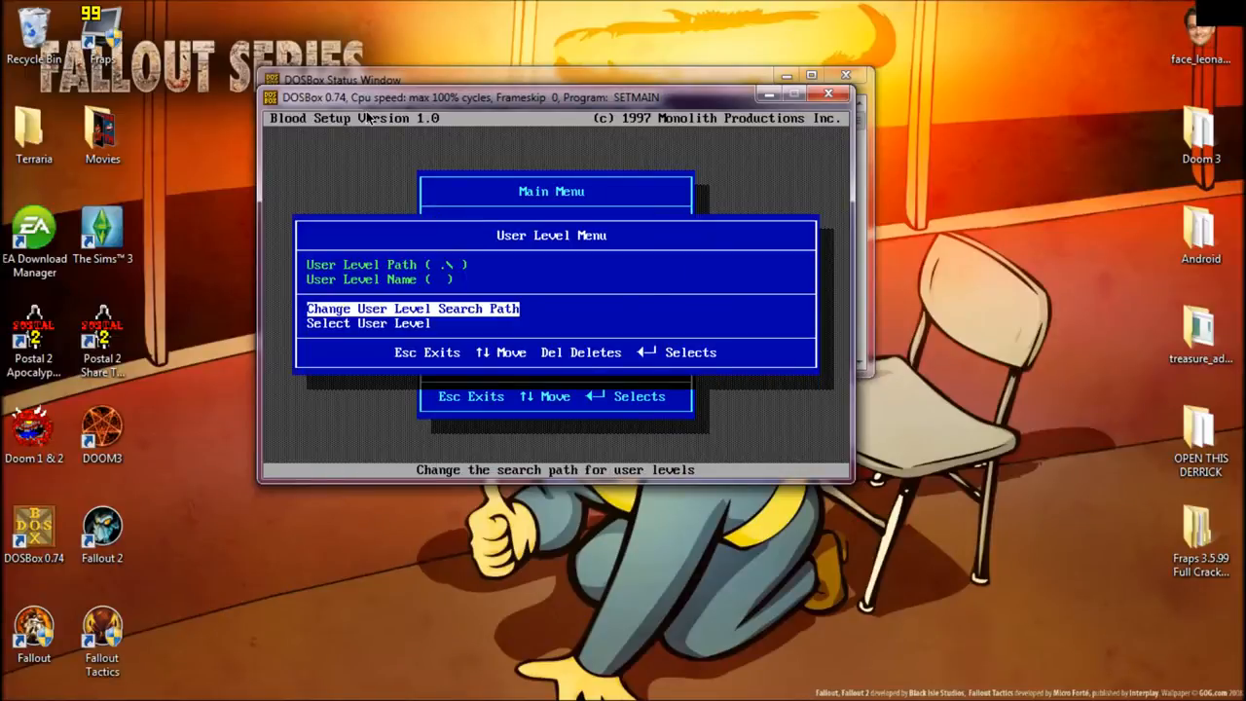
key("Escape")
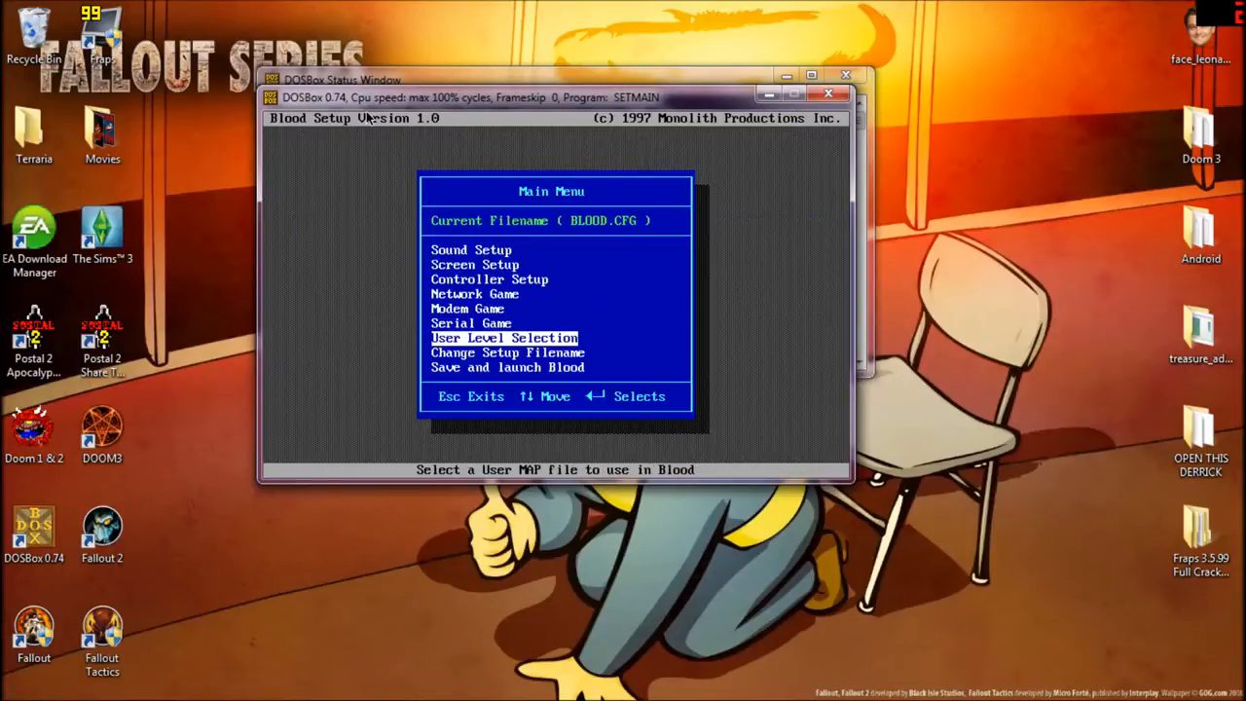
key("down")
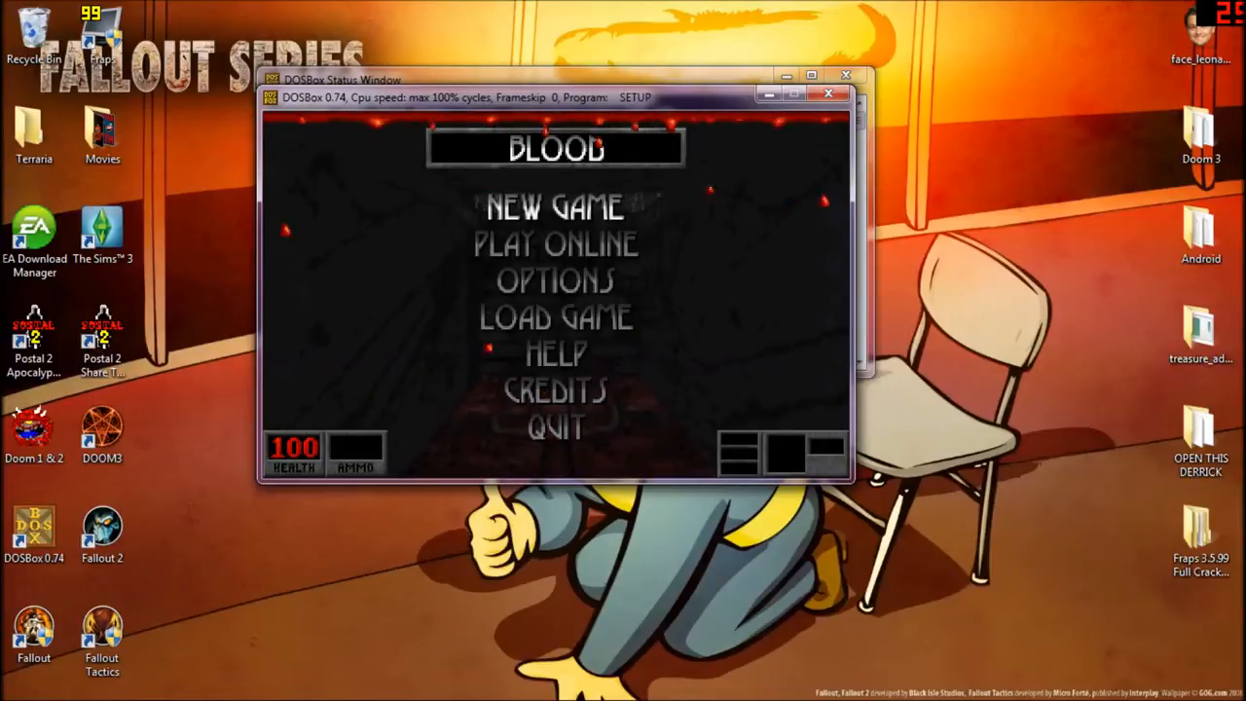
Start a New Game and play the level until health drops to 76.
left_click(555, 208)
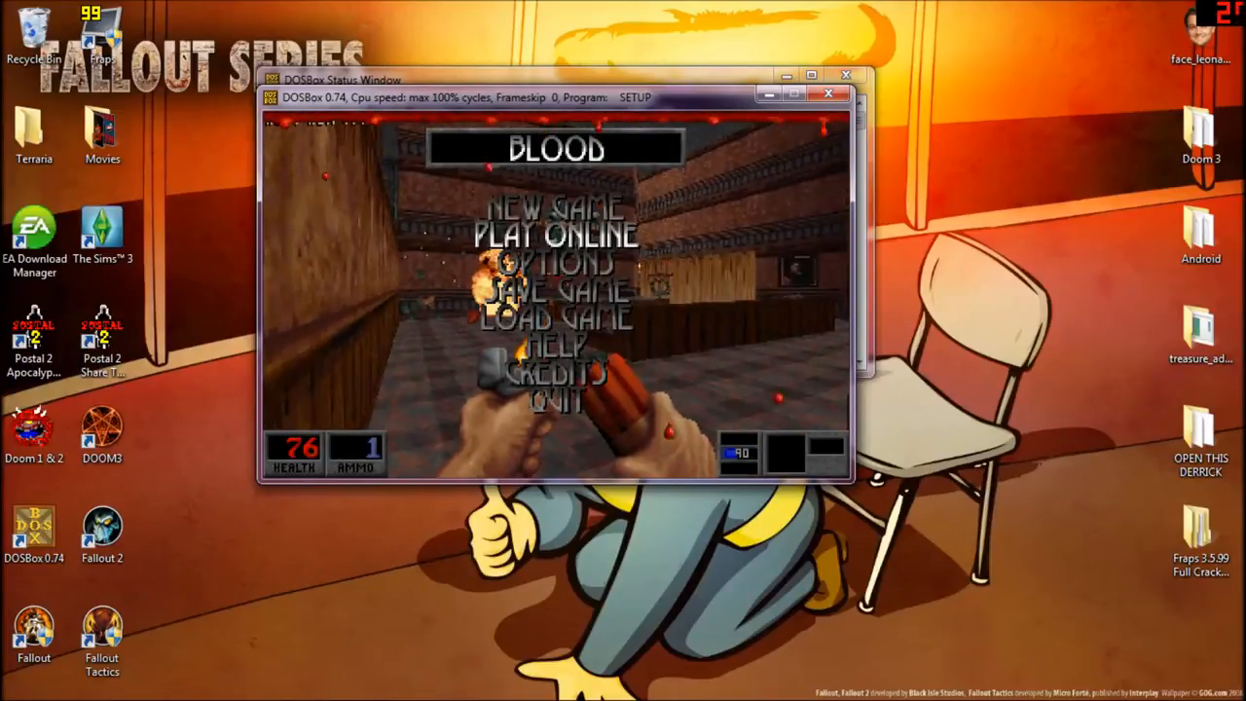
Choose Quit from the Blood menu and confirm with Y.
left_click(555, 399)
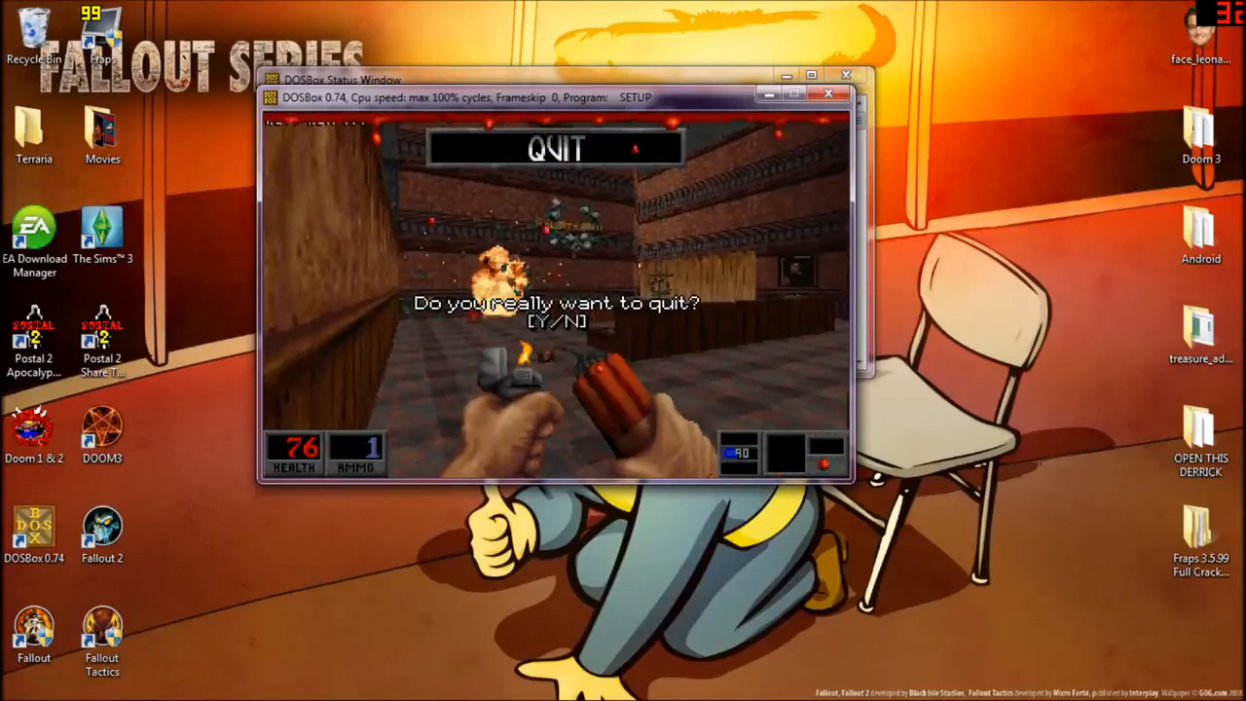
key("y")
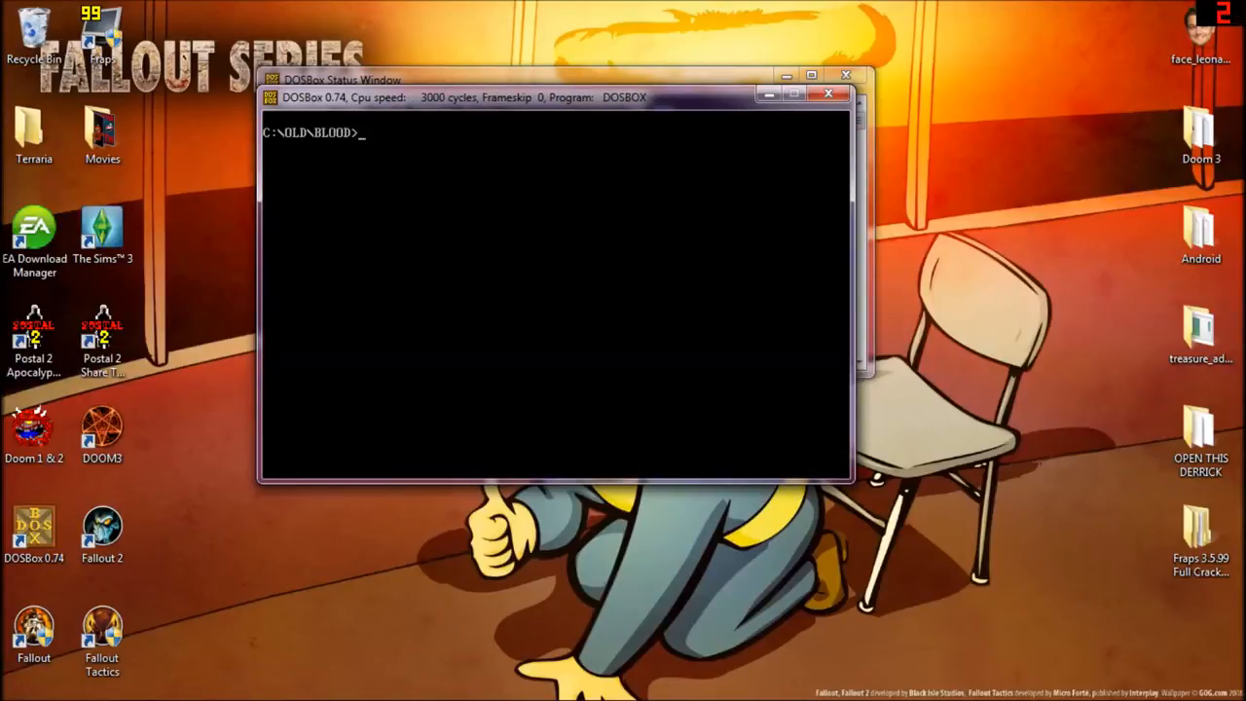